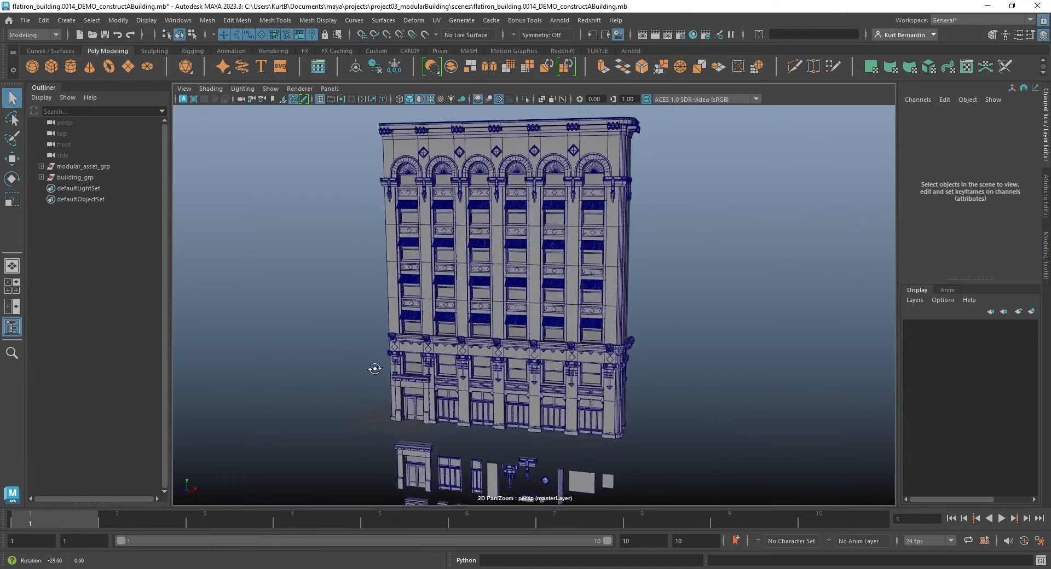
Pan the perspective view down to the row of loose asset pieces, then enter the front view
drag(373, 369, 466, 275)
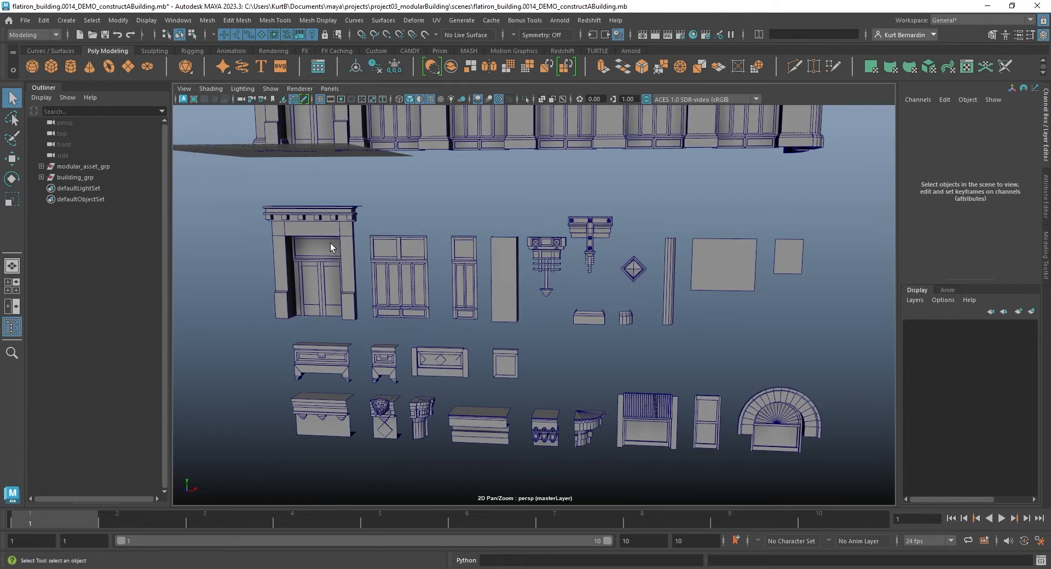
mouse_move(449, 197)
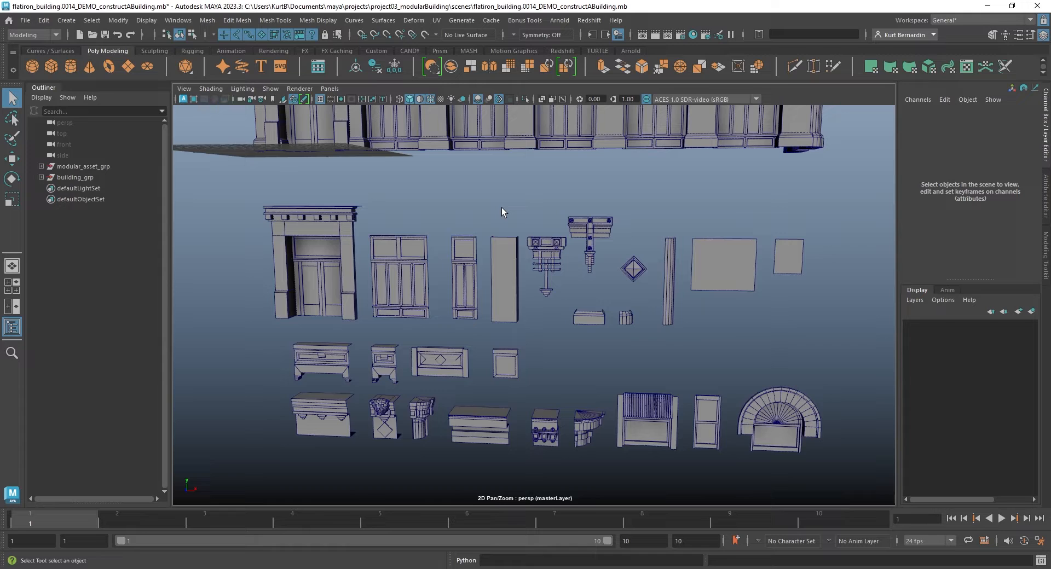
key(space)
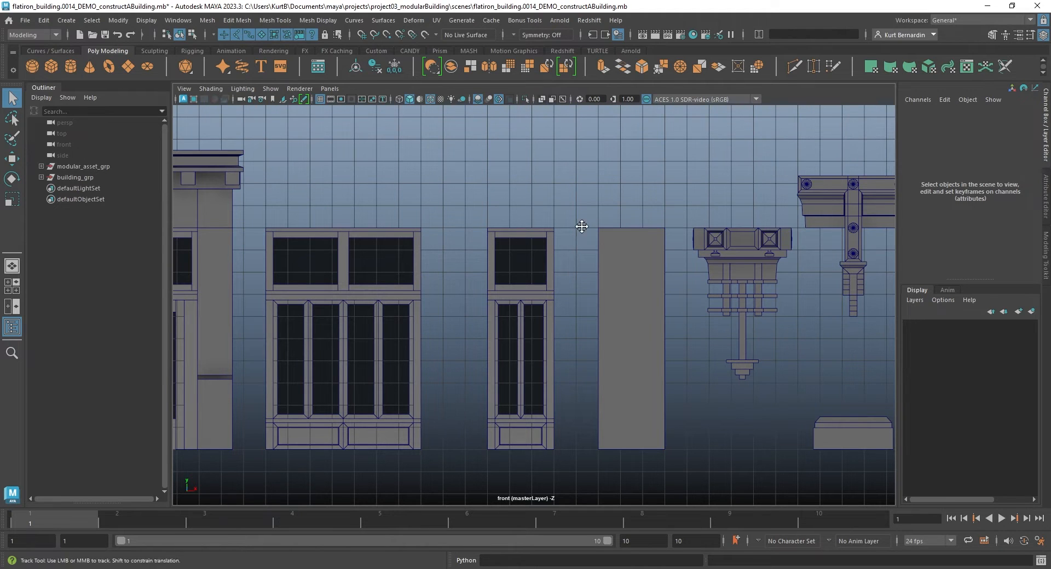
Pan along the asset row in the front view and select the plain pillar piece
drag(581, 226, 502, 267)
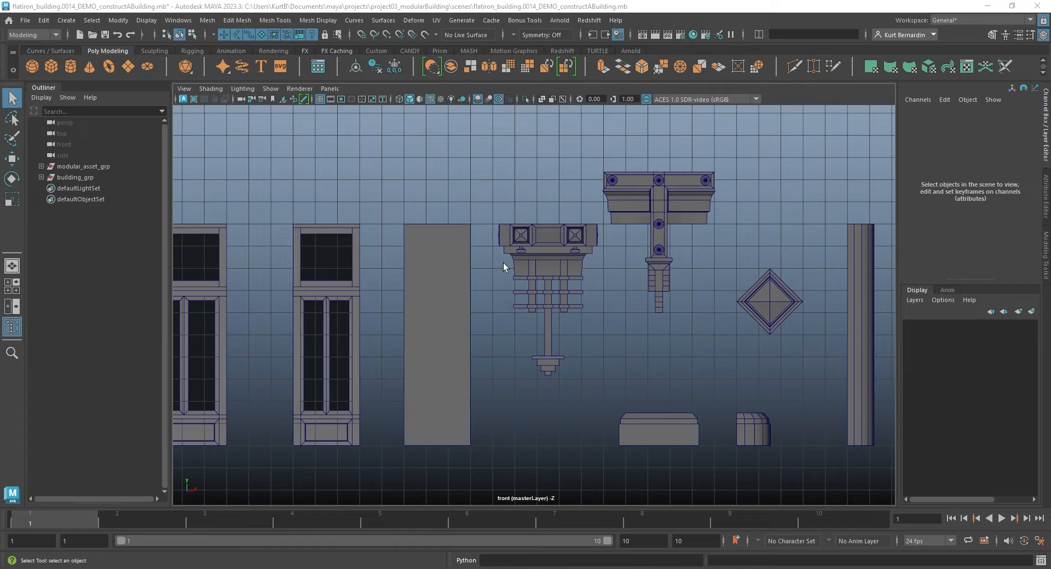
mouse_move(453, 317)
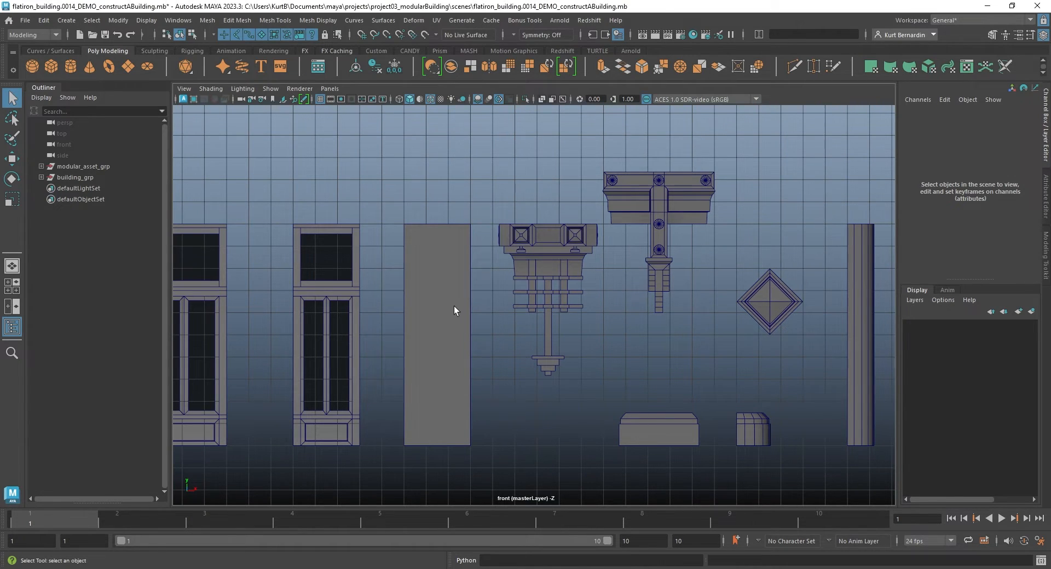
click(435, 335)
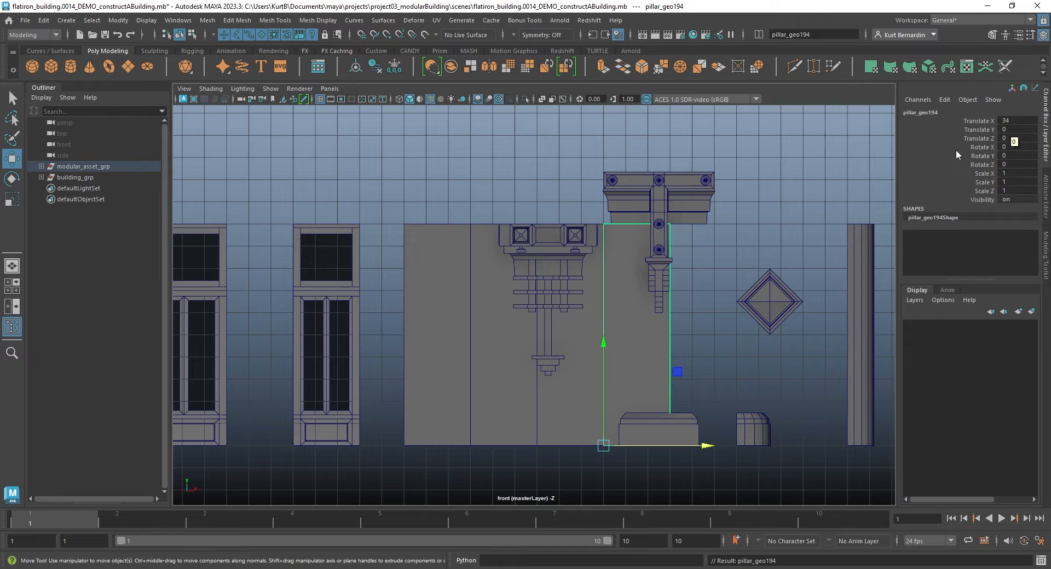
Grid-snap pillar_geo left along X to 17, between the wide and narrow windows
click(481, 334)
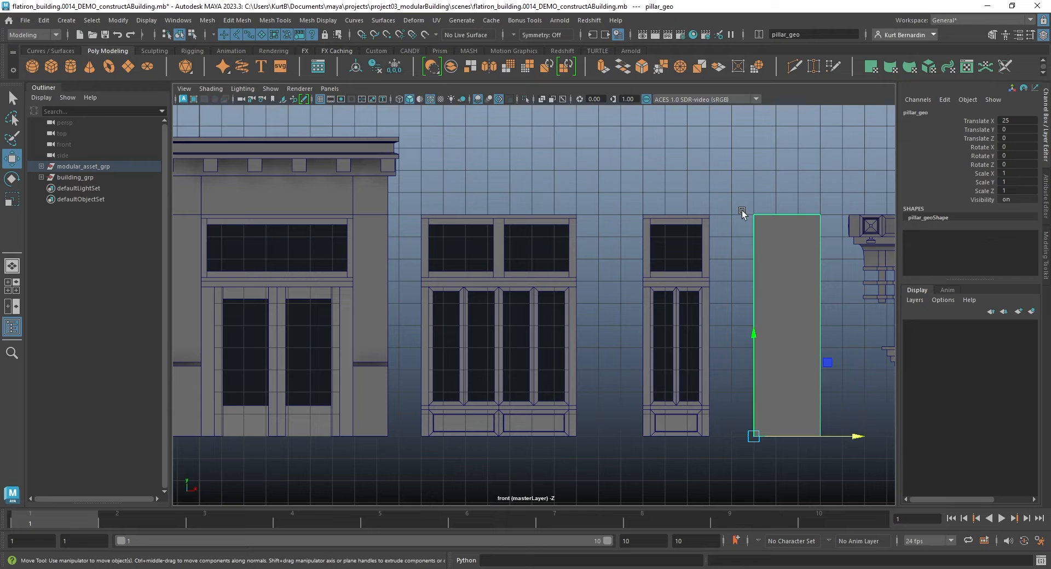
mouse_move(735, 317)
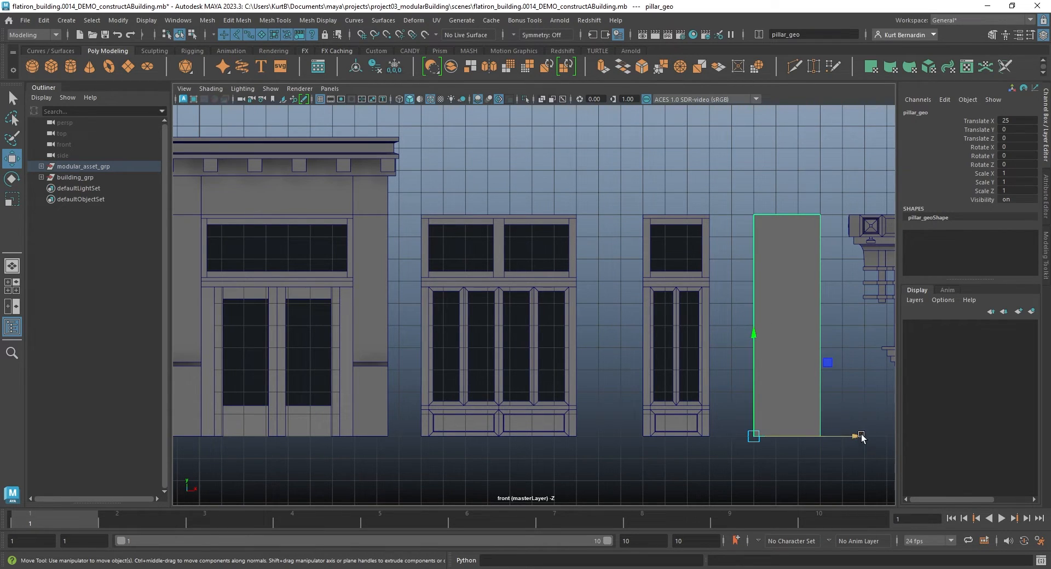
drag(860, 436, 677, 436)
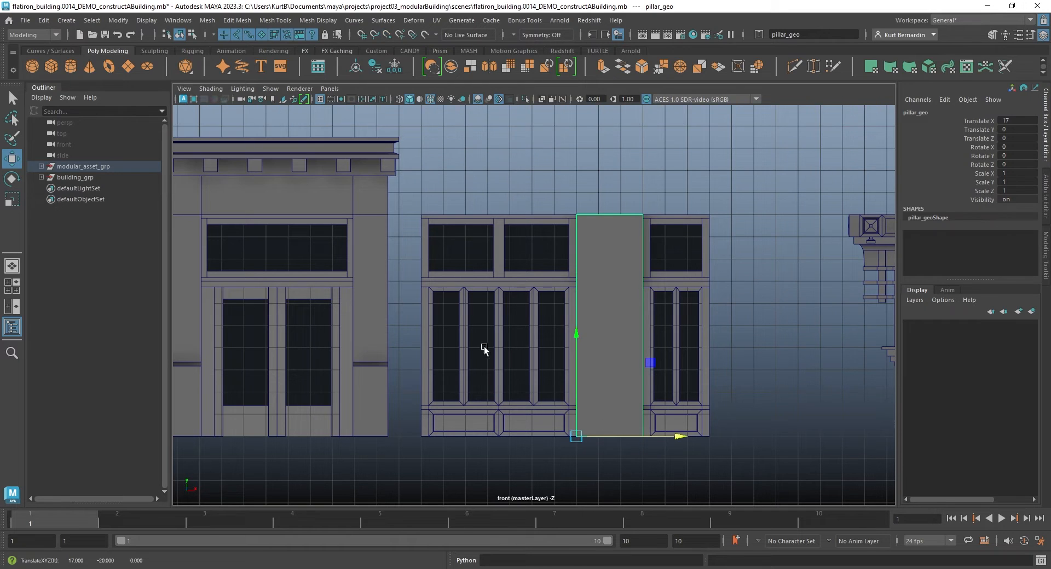
mouse_move(407, 388)
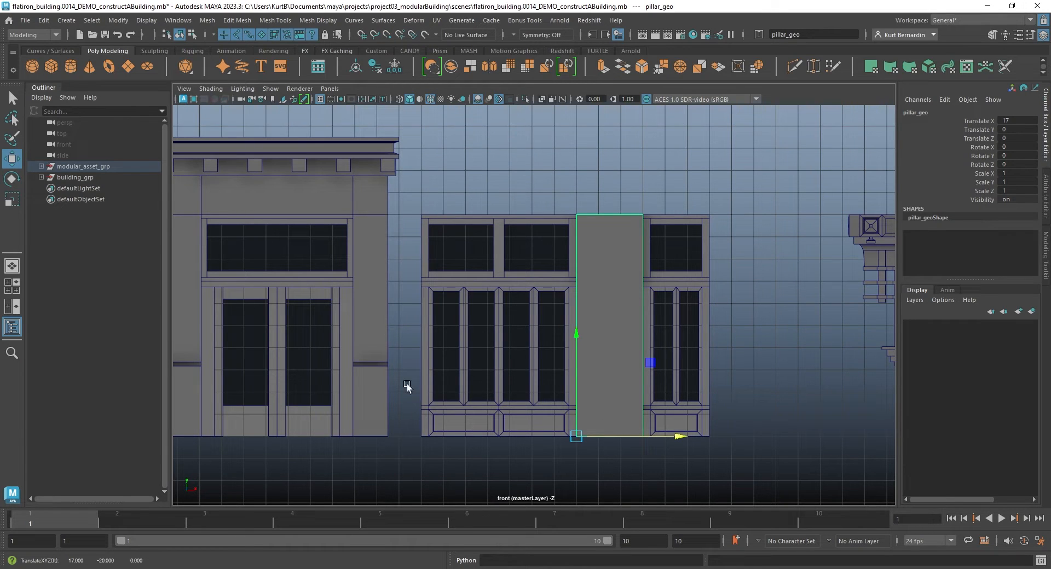
mouse_move(606, 206)
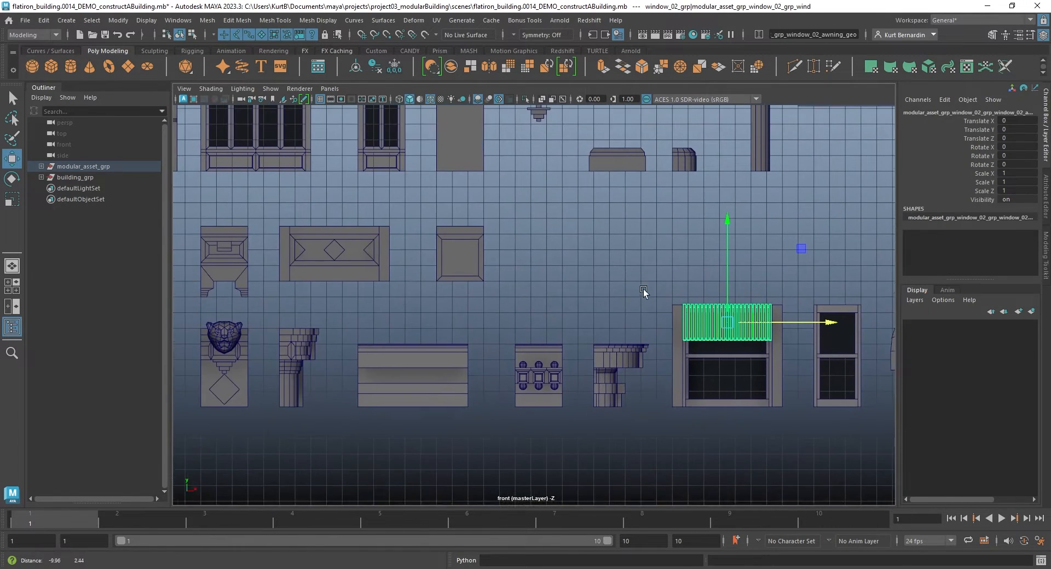
Select divider_02_grp to try above the awning window, then zoom the front view out
click(337, 253)
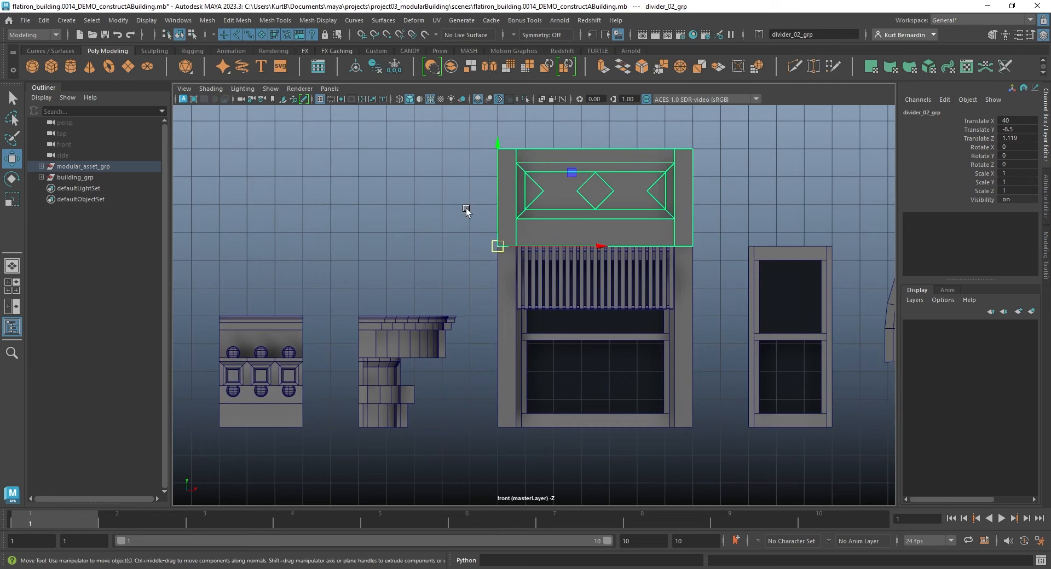
mouse_move(498, 247)
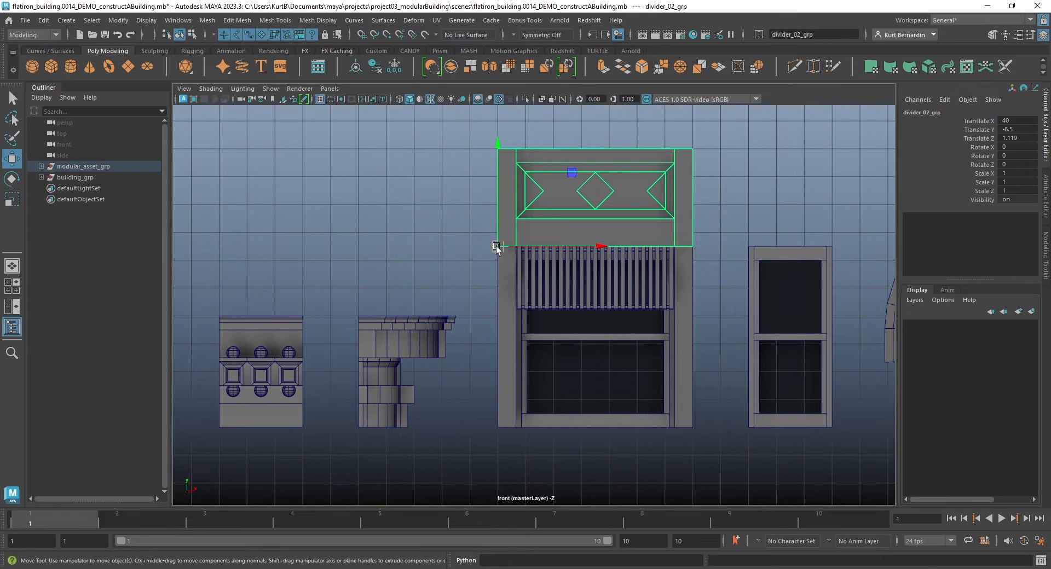
scroll(down, 3)
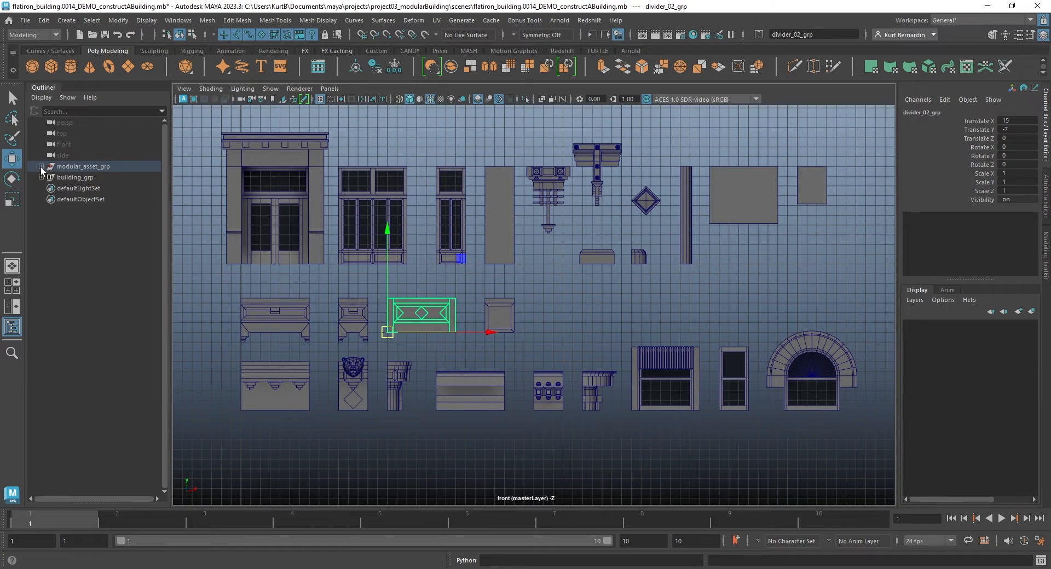
Expand modular_asset_grp in the Outliner and shift-select all its pieces, door_01_main_grp through window_03_arch_grp
click(42, 166)
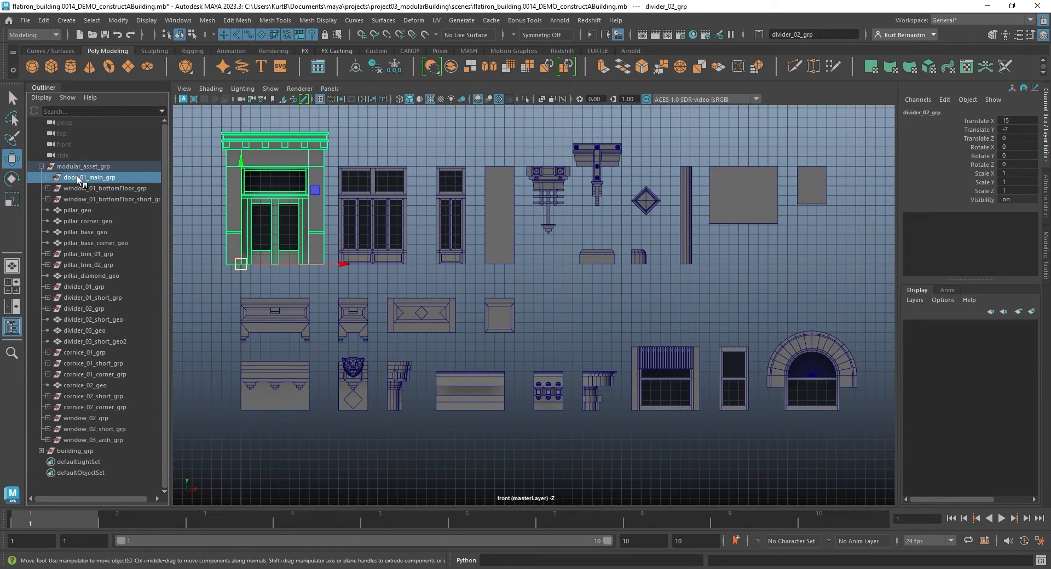
click(811, 379)
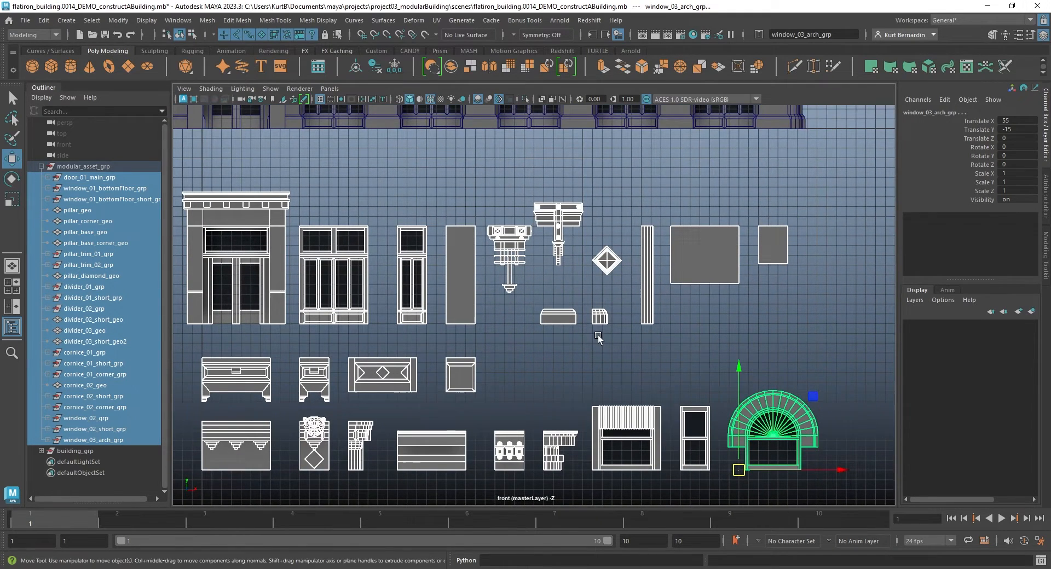
key(space)
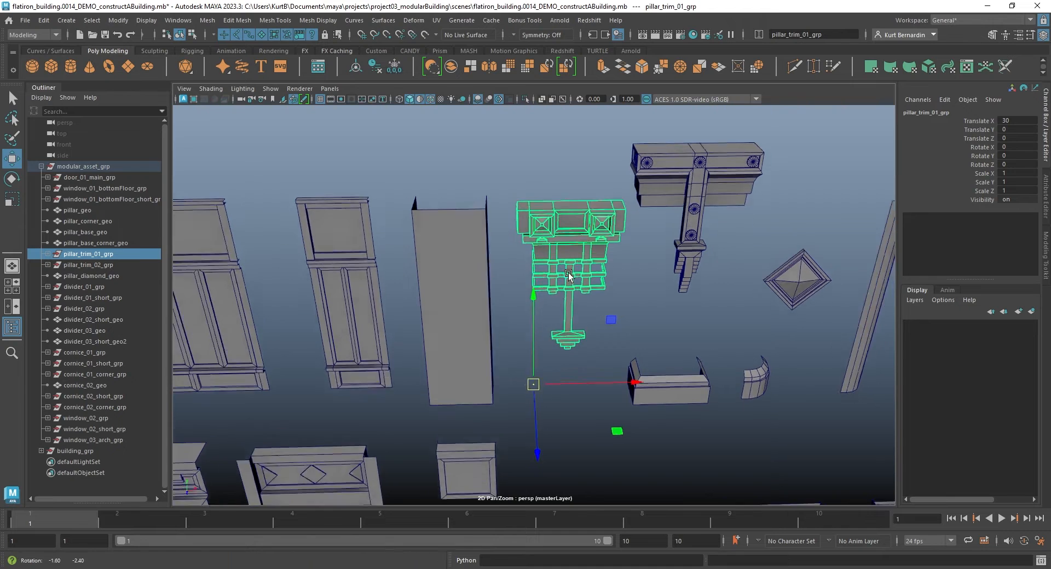
drag(566, 275, 543, 379)
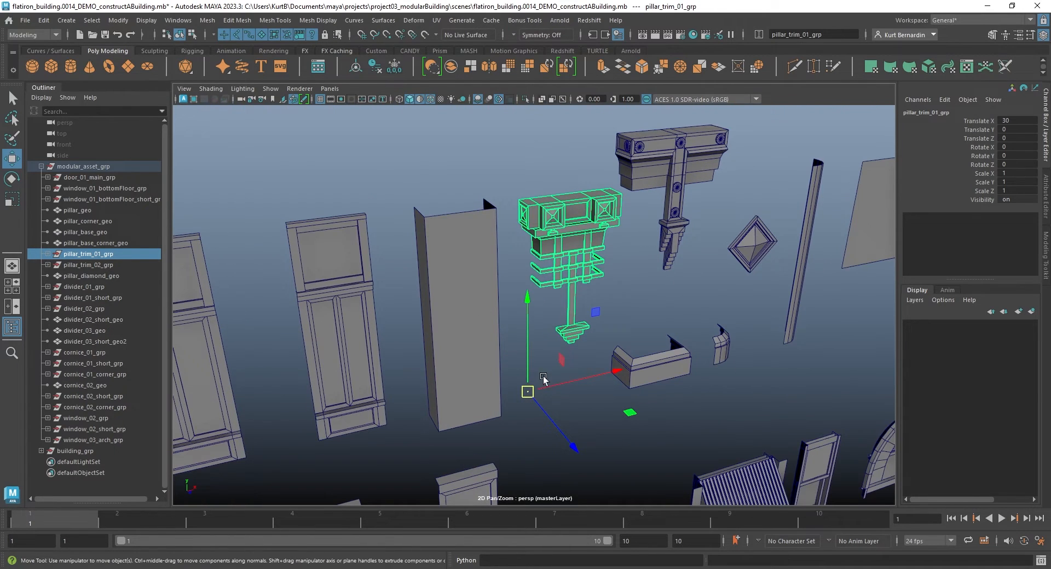
drag(543, 376, 426, 414)
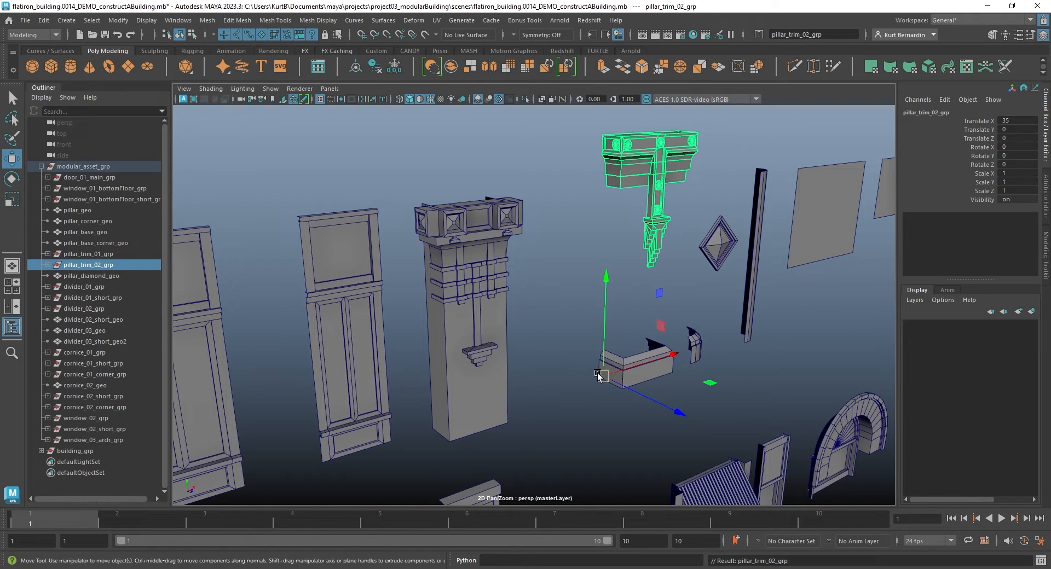
drag(600, 373, 432, 429)
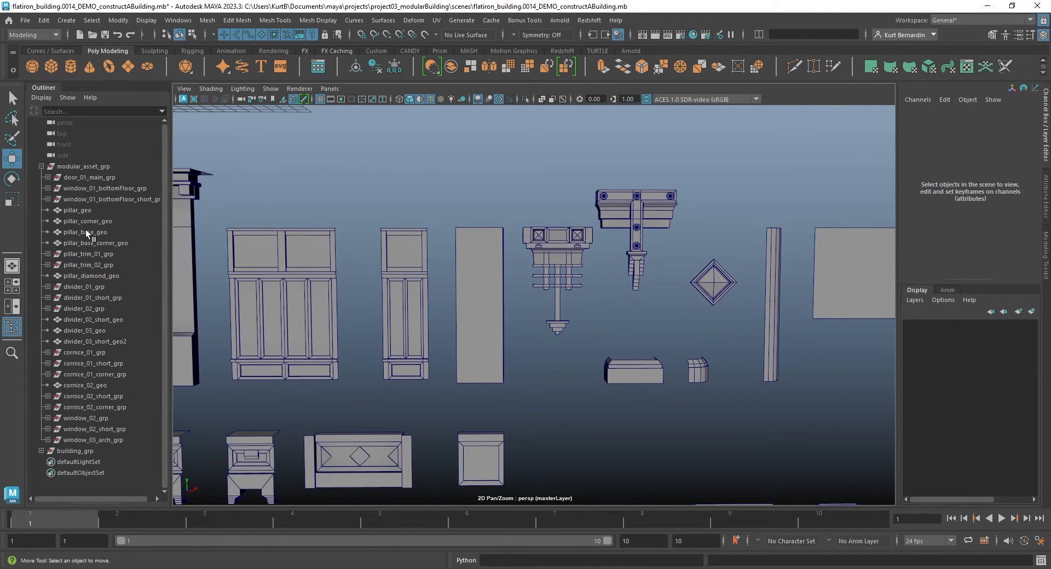
mouse_move(91, 217)
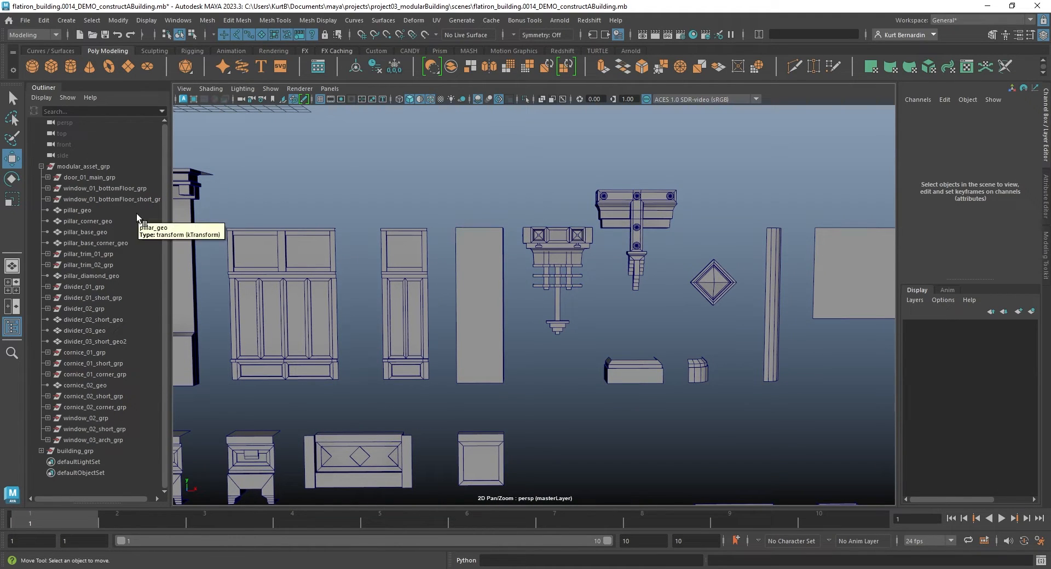
mouse_move(131, 349)
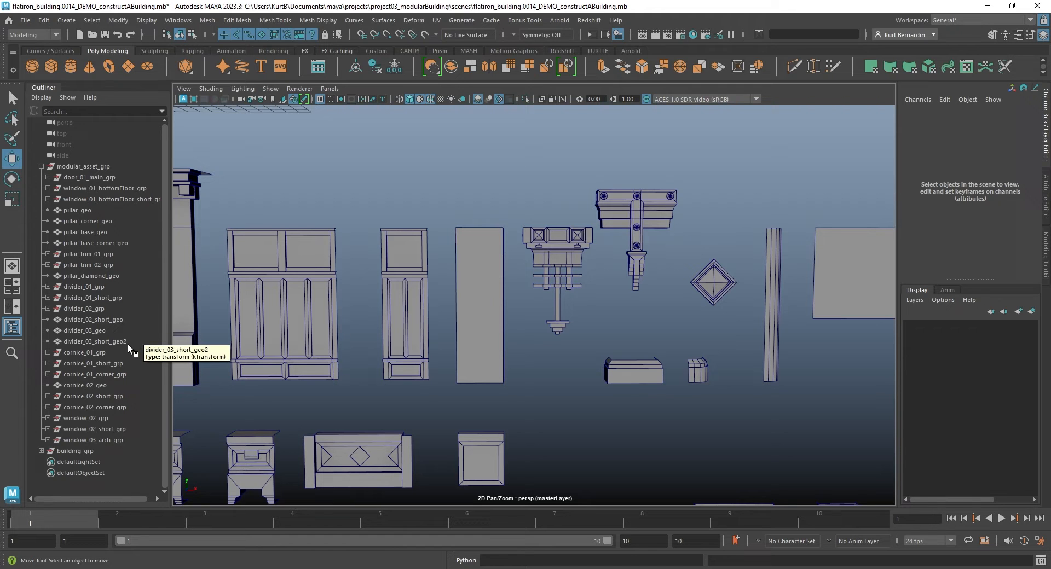
mouse_move(134, 362)
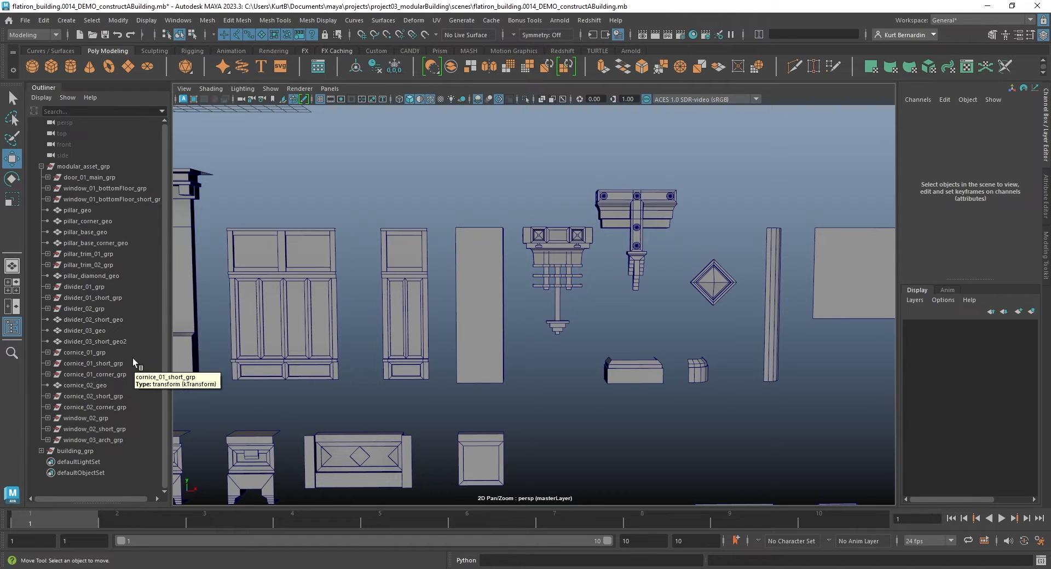
Check the pillar, corner pillar, pillar base and cornice pieces one by one in the Outliner
click(78, 210)
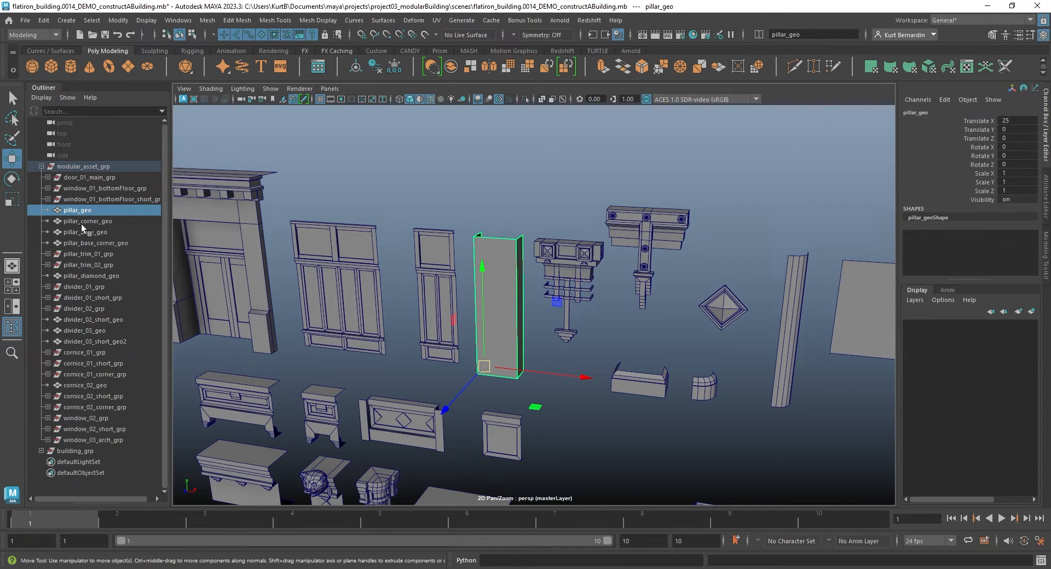
click(87, 221)
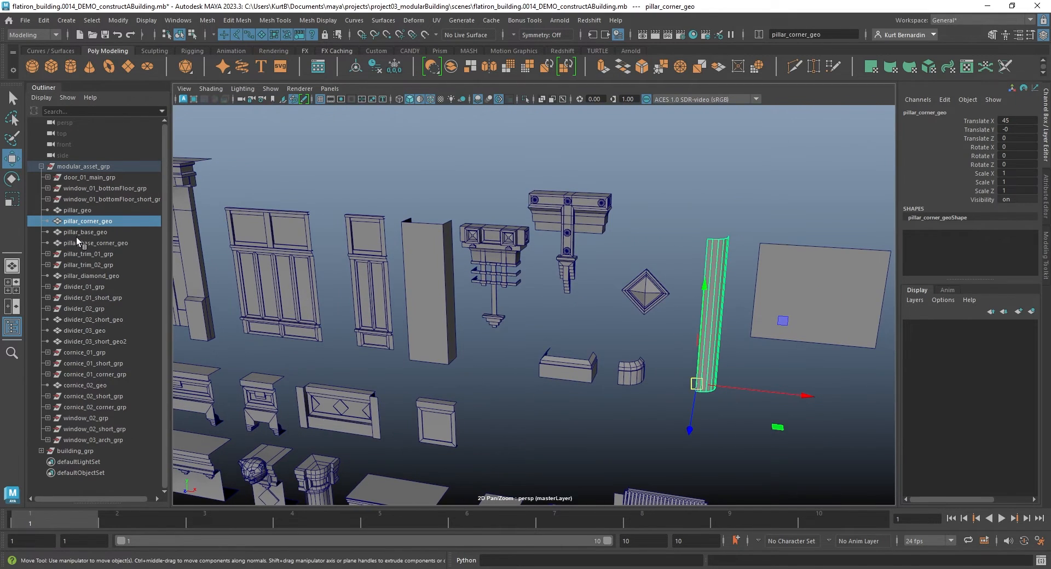
click(87, 232)
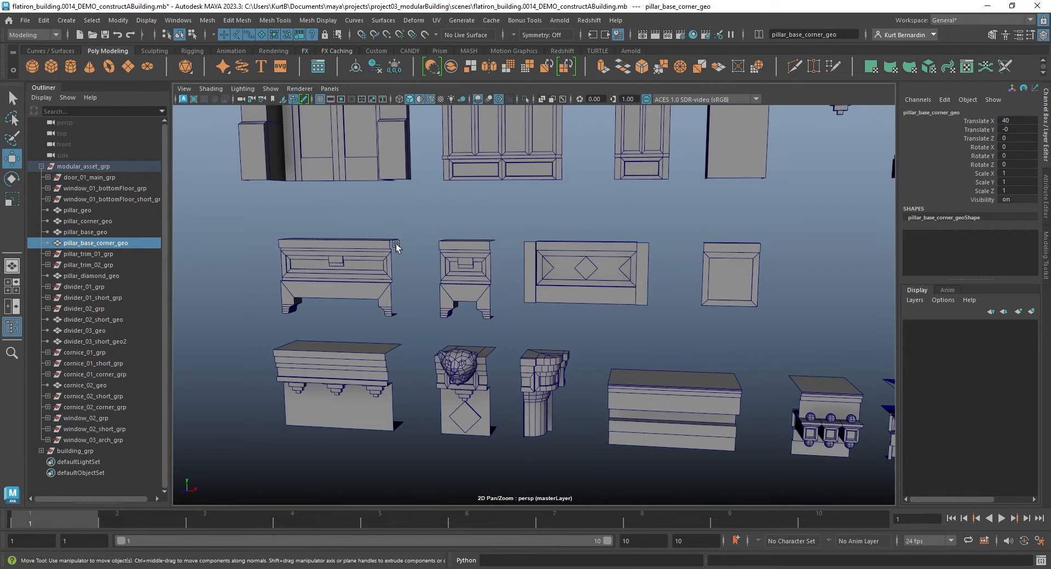
click(84, 352)
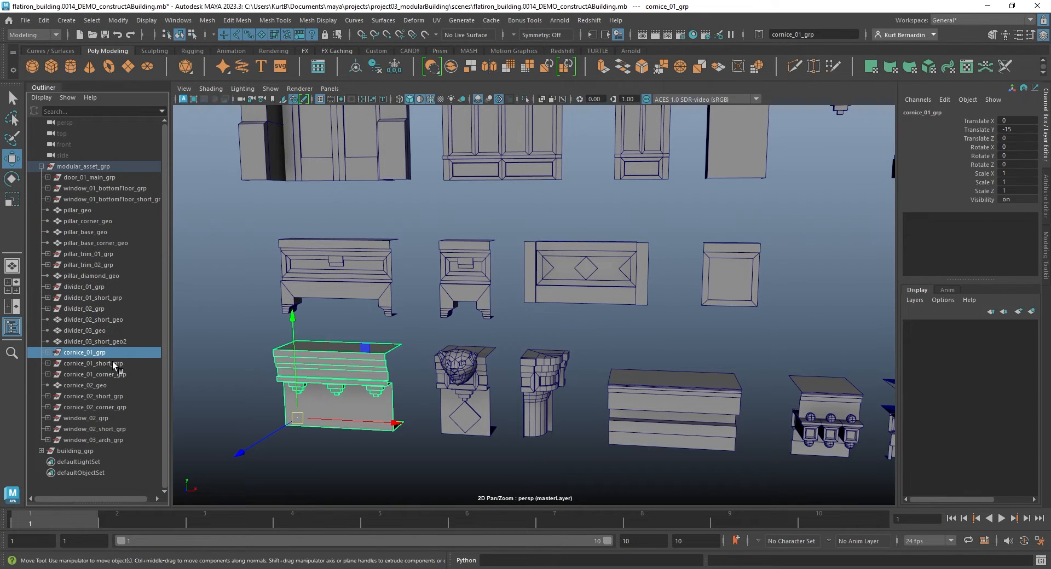
click(93, 363)
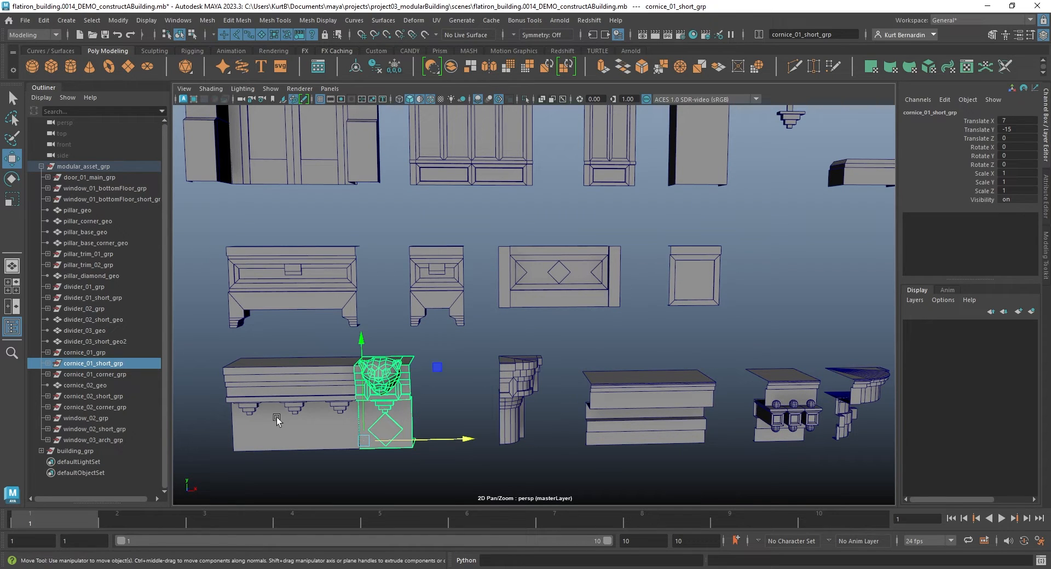
click(94, 375)
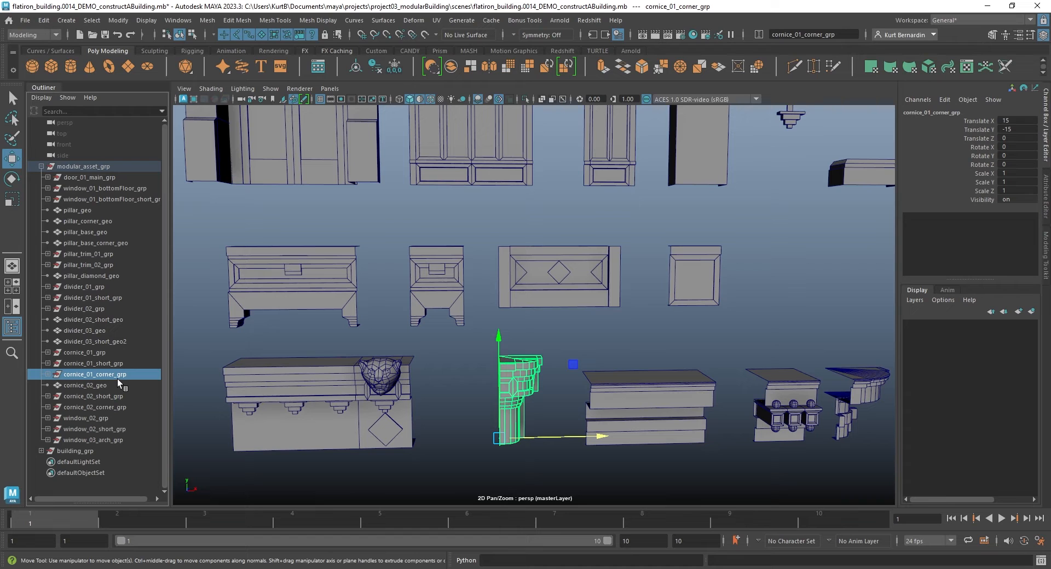
Grid-snap cornice_01_corner_grp along X to 10, in line with the other cornices
drag(499, 437, 582, 438)
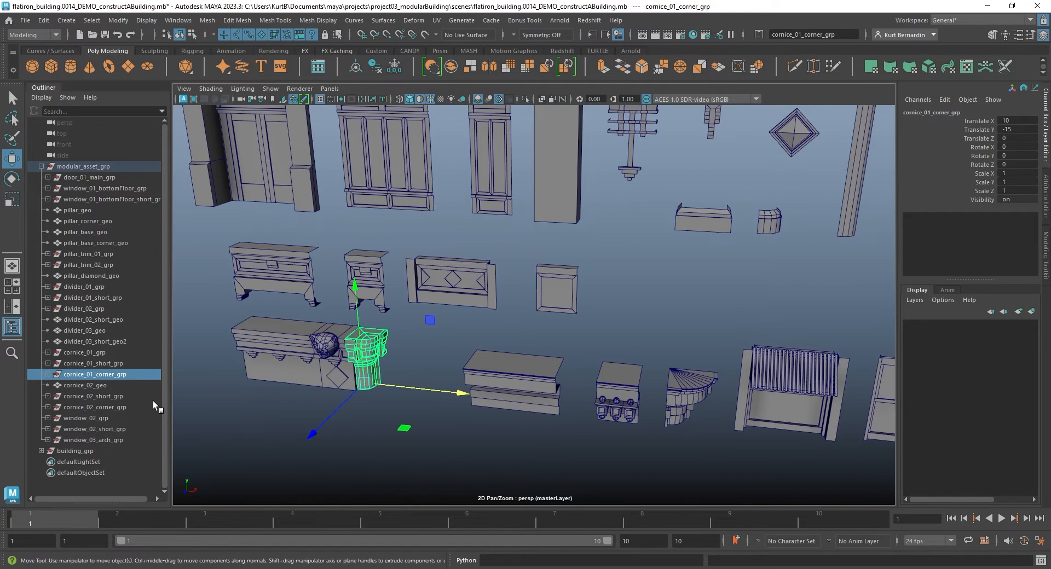
drag(365, 369, 422, 365)
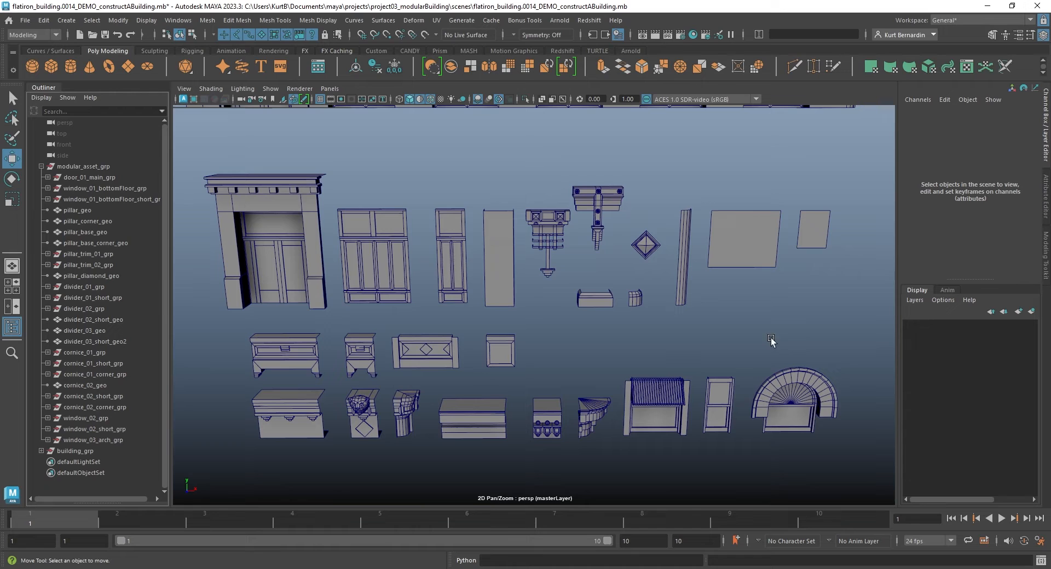
mouse_move(487, 370)
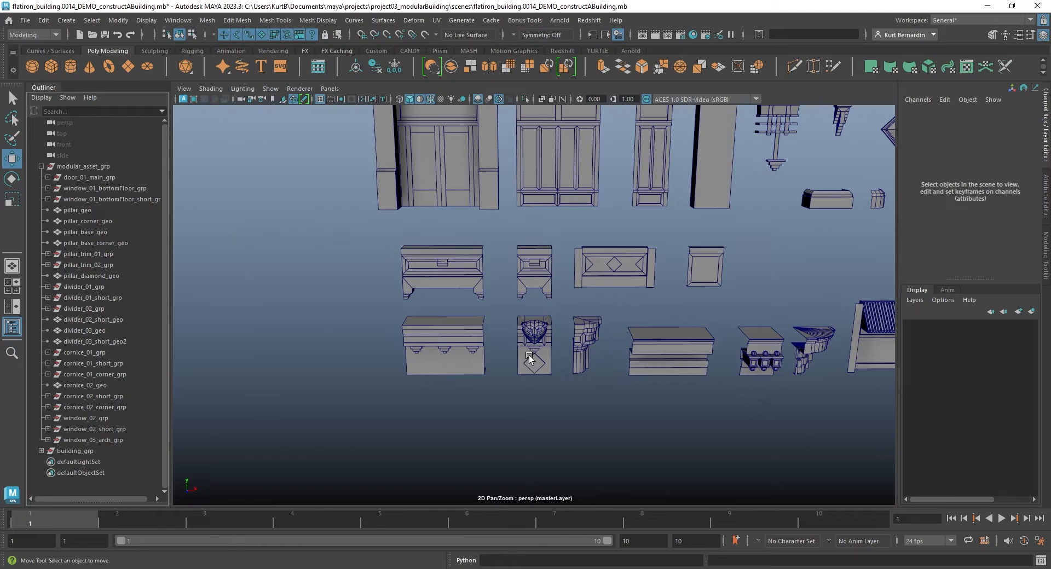
Grid-snap cornice_01_grp and cornice_02_corner_grp into evenly spaced spots in the bottom row, the corner at X 35
click(533, 355)
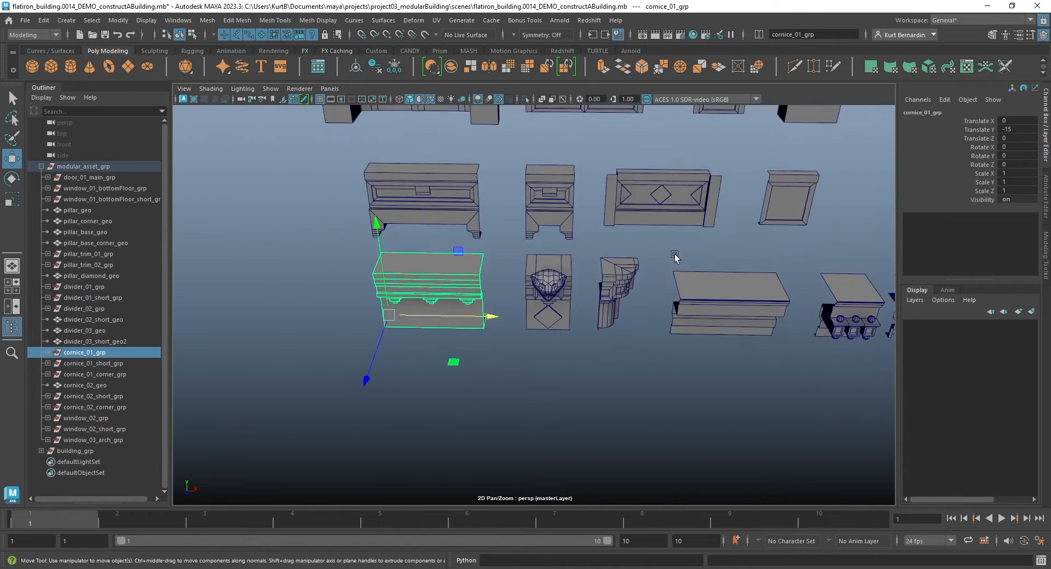
drag(674, 257, 734, 387)
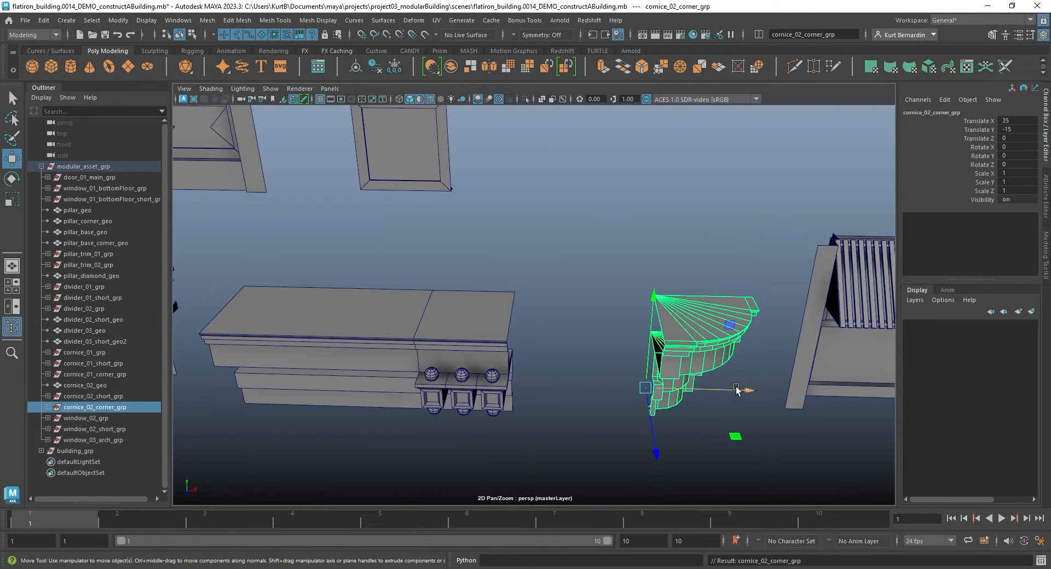
drag(746, 391, 623, 387)
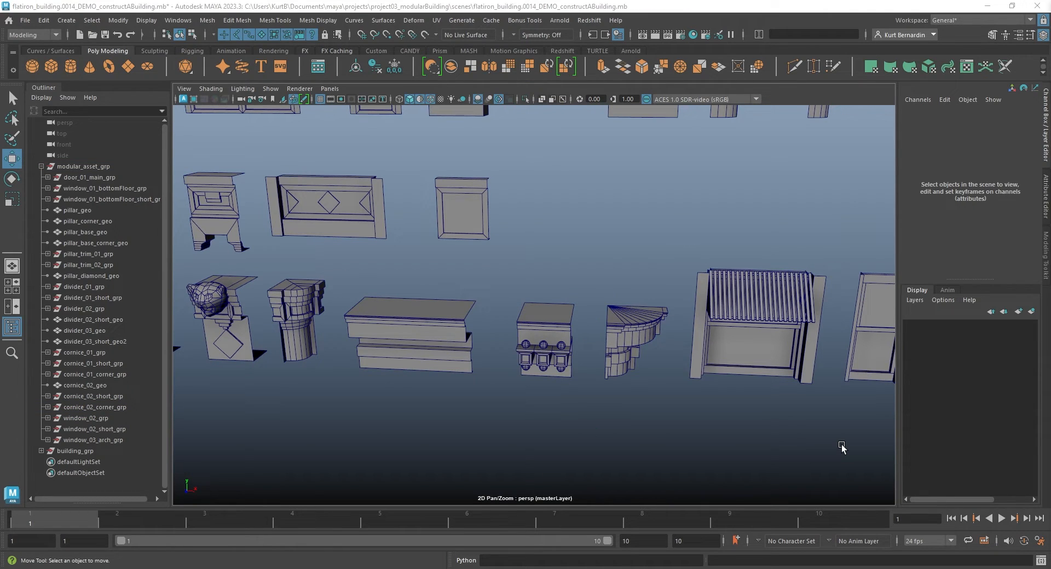
mouse_move(687, 220)
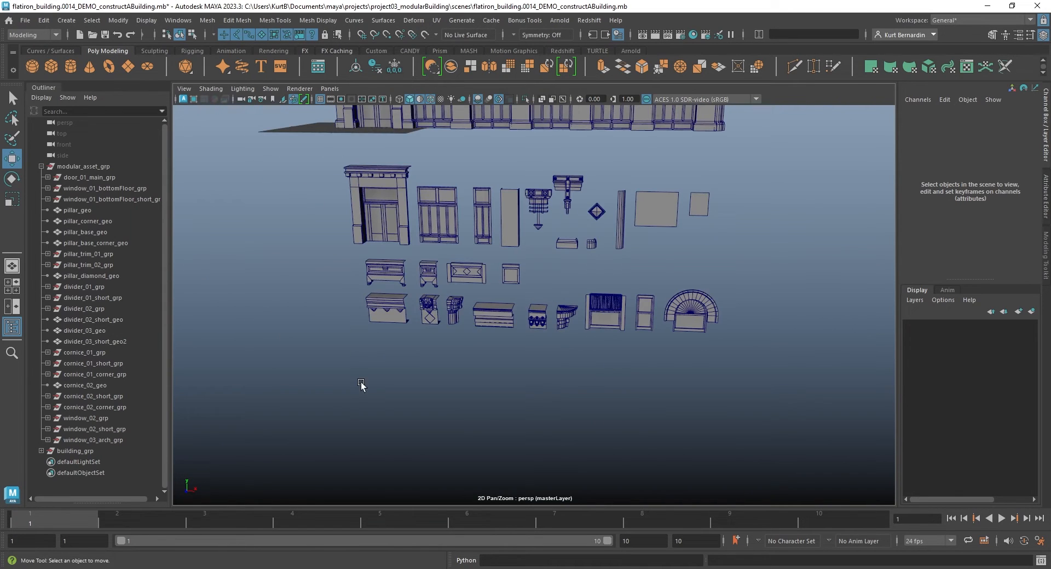
Duplicate modular_asset_grp, then hide the original group together with building_grp
click(84, 166)
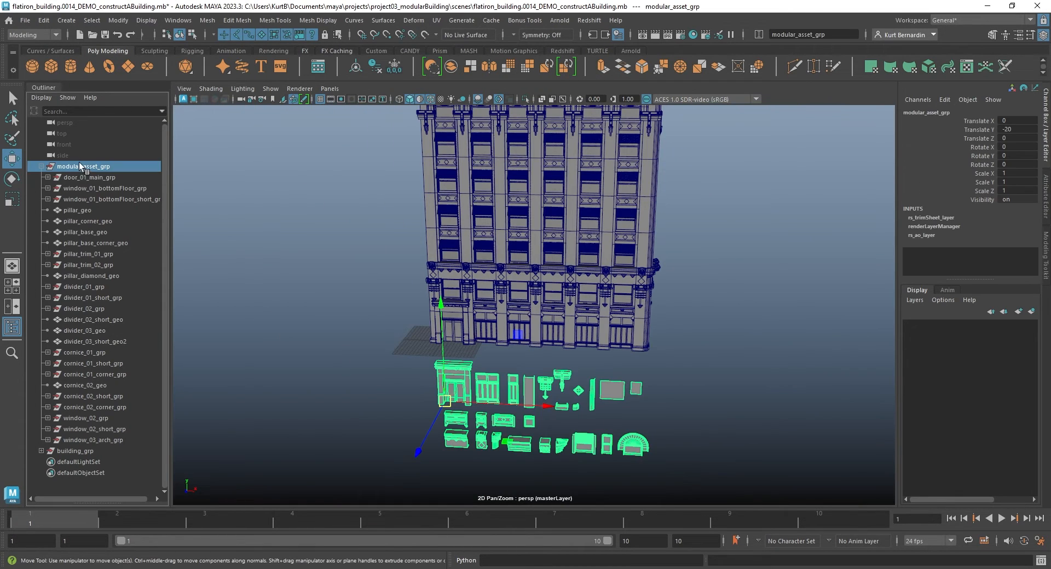
mouse_move(80, 173)
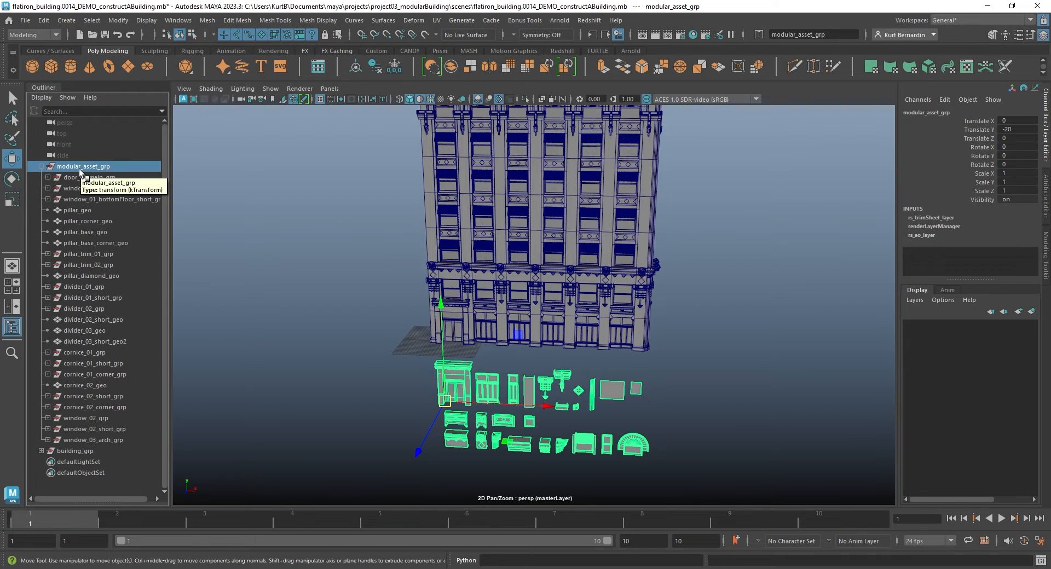
click(75, 177)
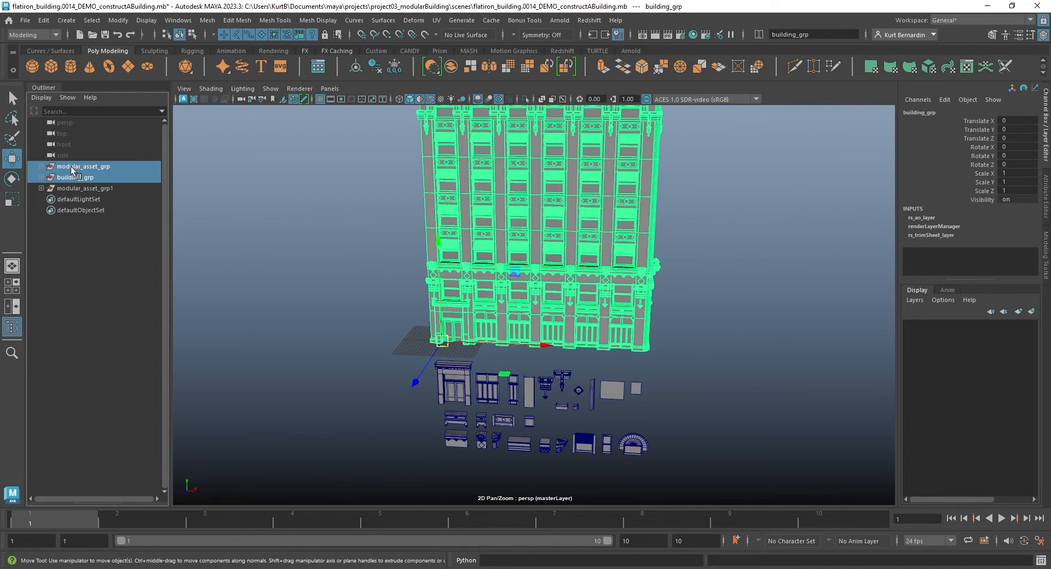
key(ctrl+h)
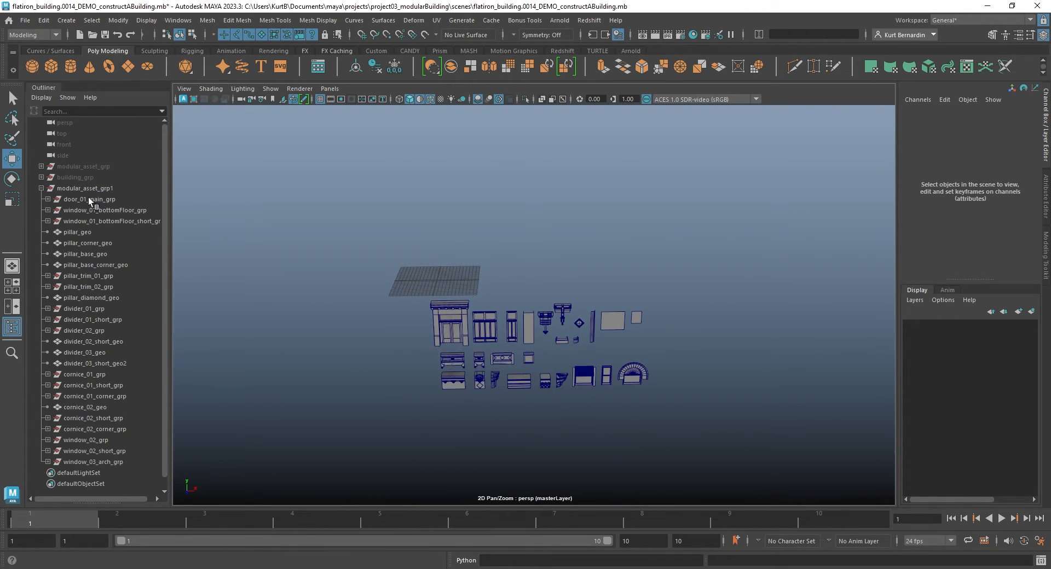
Select every child of modular_asset_grp1 and zero their translates so all pieces pile at the origin
click(86, 188)
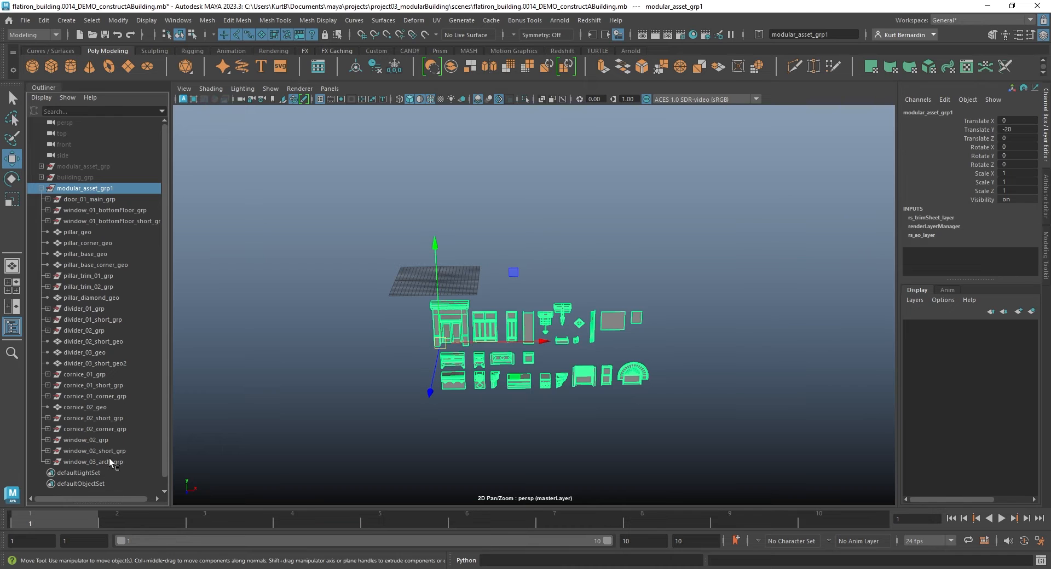
click(94, 461)
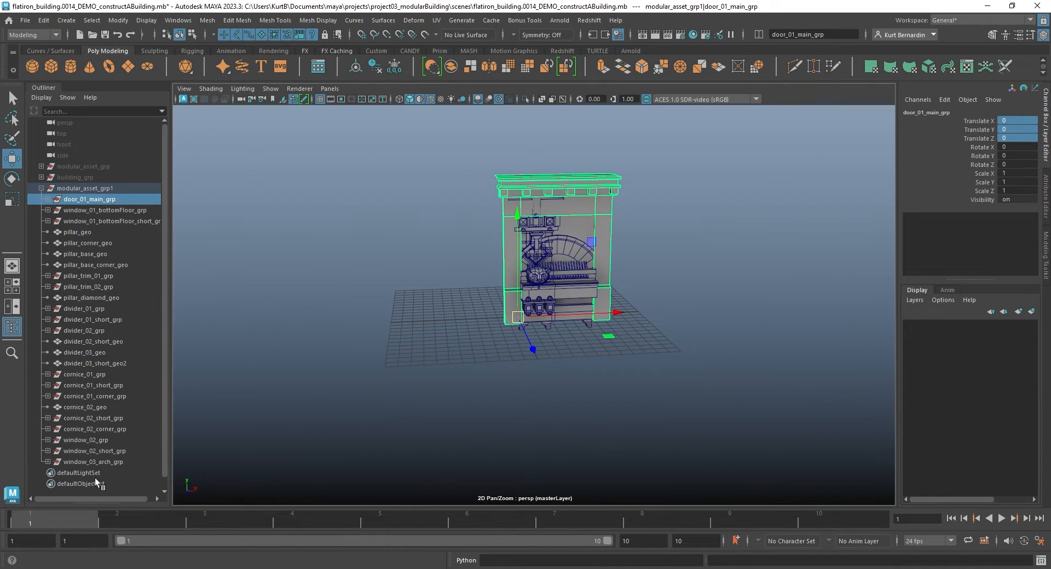
click(93, 462)
text(-20)
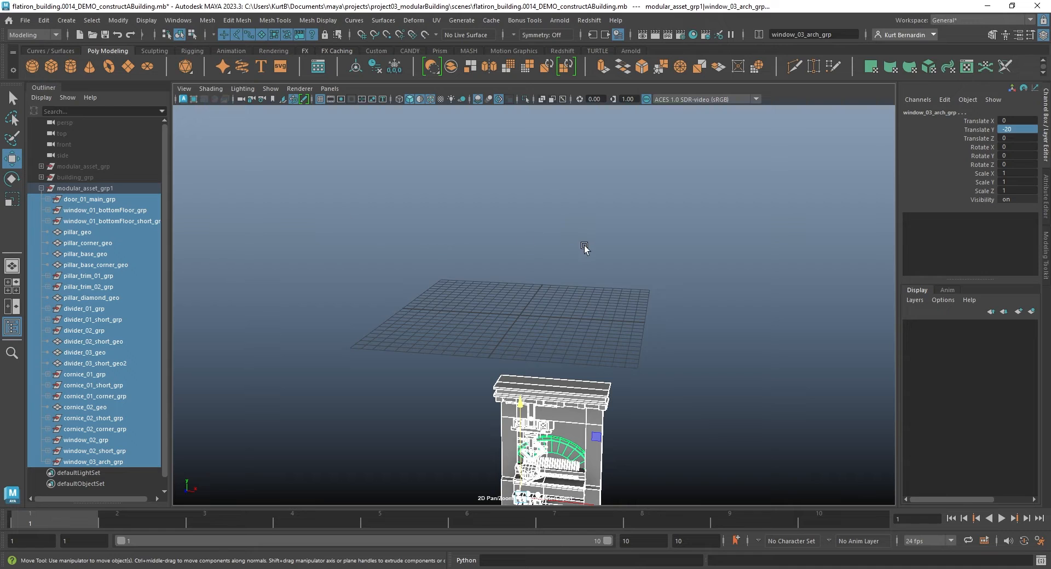
Stand pillar_geo with its base at Y 0, duplicate it and raise the copy to Y 10 on top
click(88, 242)
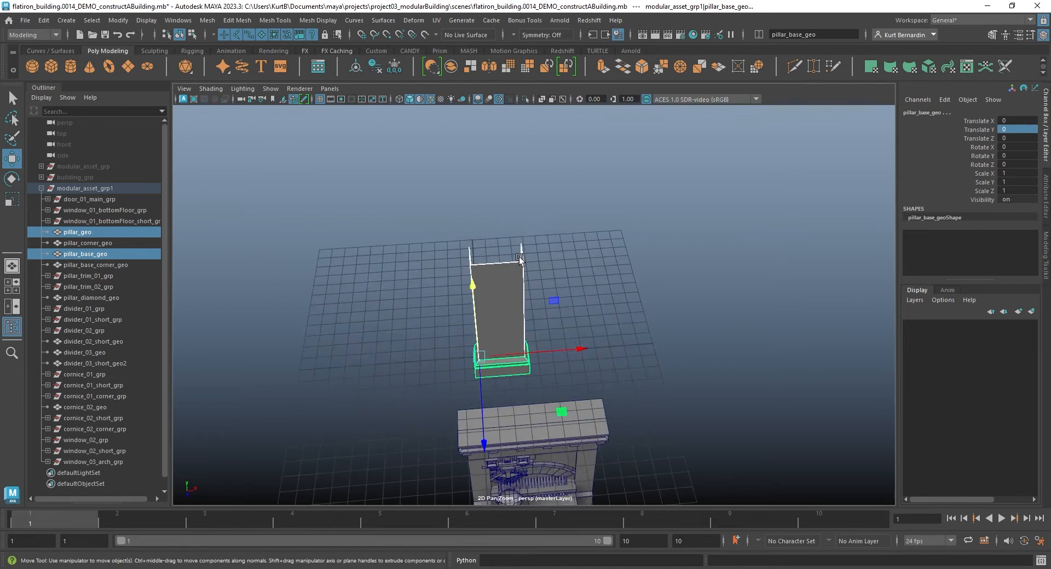
click(78, 231)
text(10)
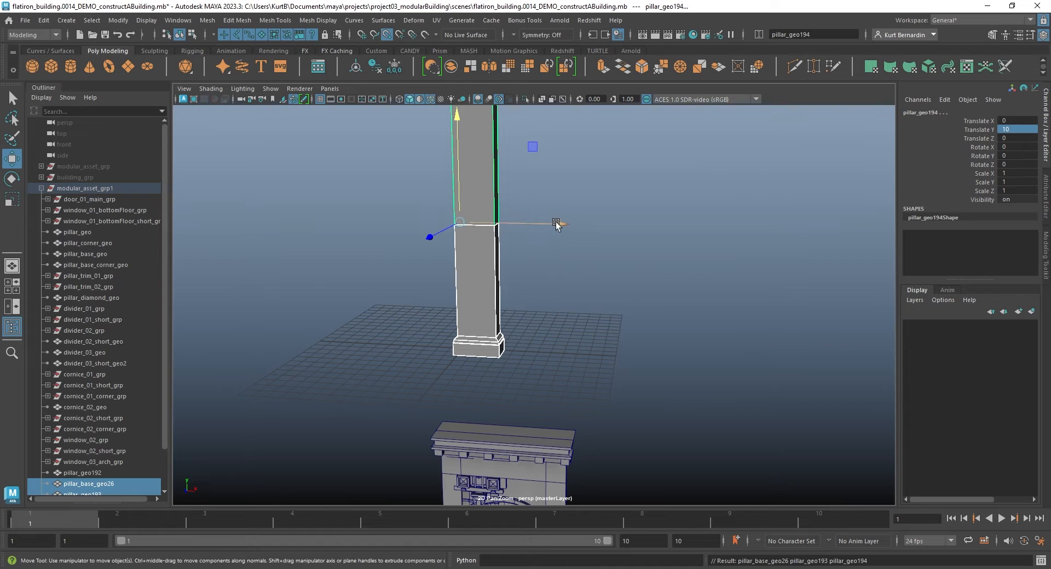
drag(556, 224, 704, 227)
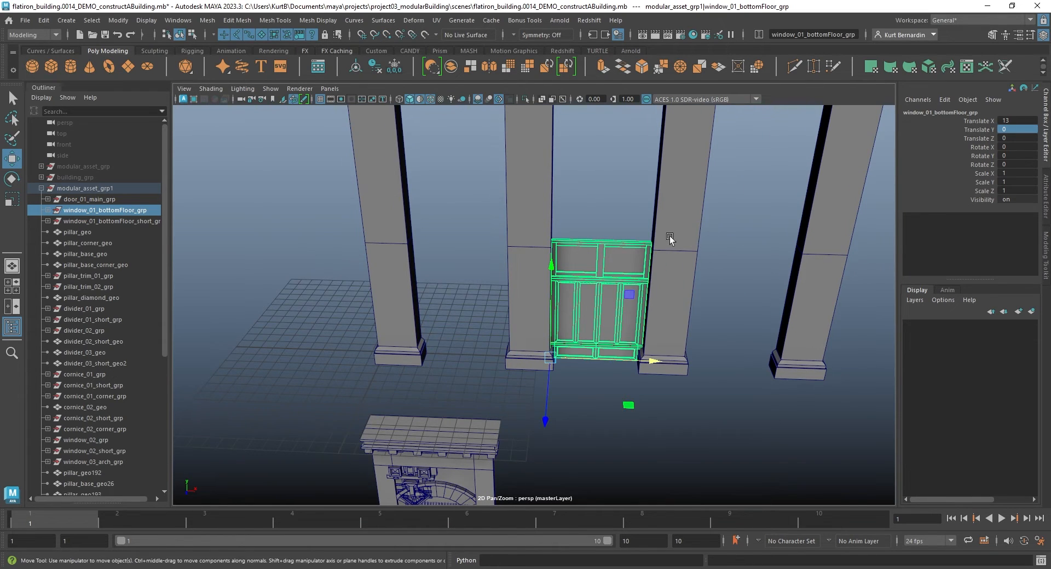
Place window_01_bottomFloor_grp between the pillars and select door_01_main_grp for the left end
drag(670, 240, 731, 321)
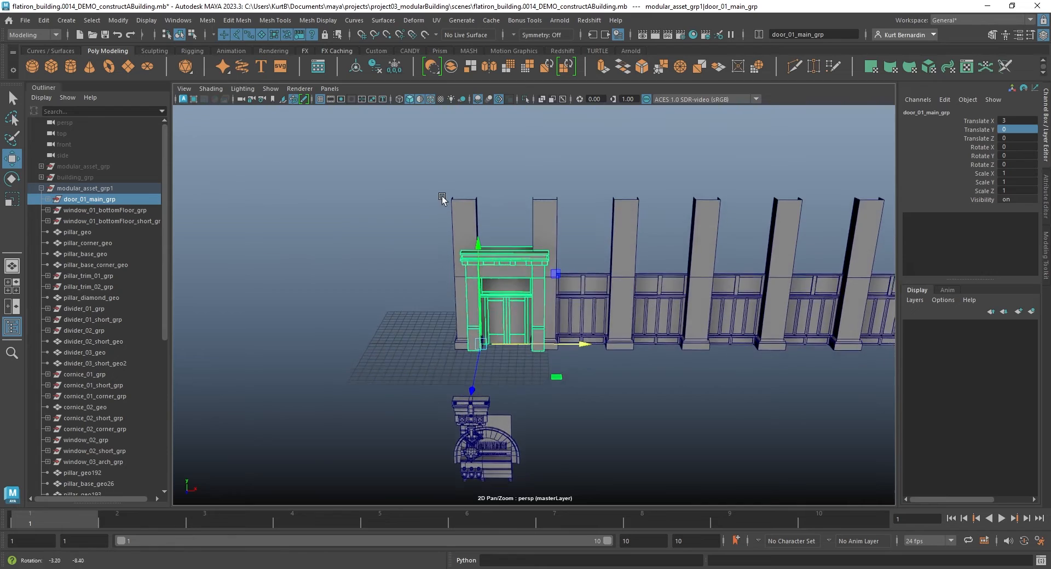
click(441, 200)
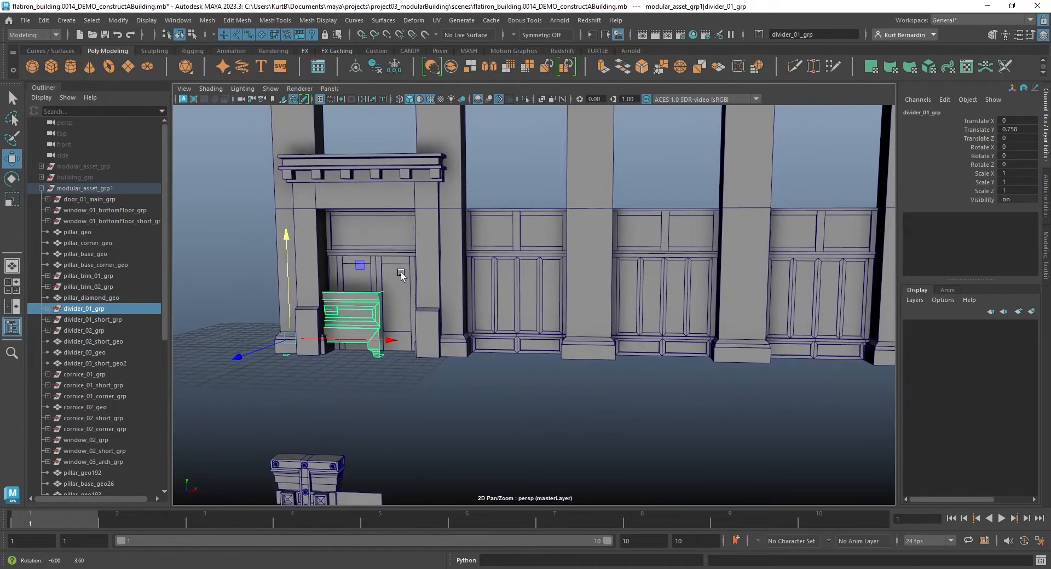
mouse_move(432, 173)
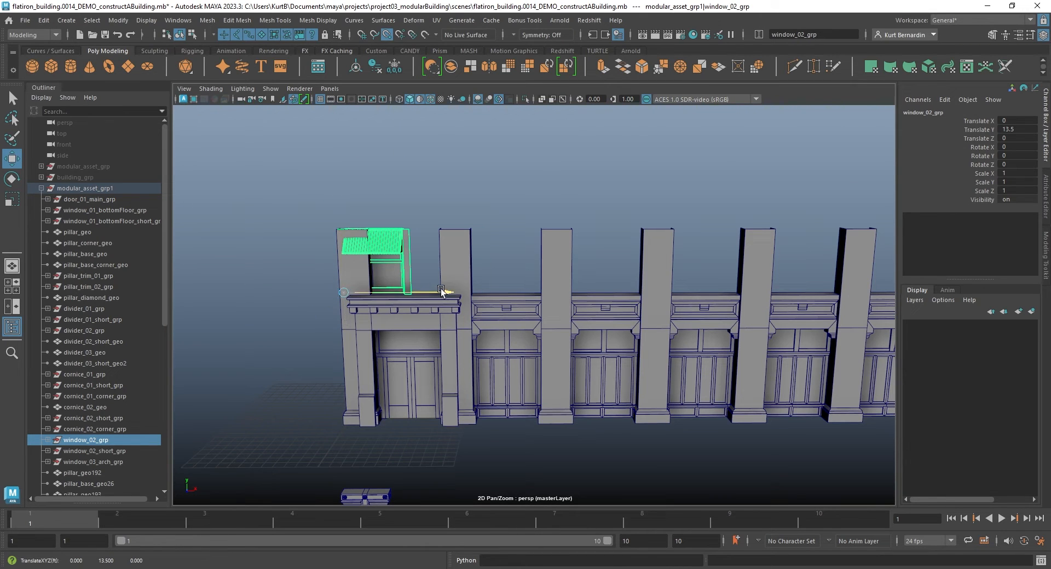
Slide window_02_grp along the ledge above the door and seat pillar_trim_01_grp on the pillar face
drag(446, 291, 607, 291)
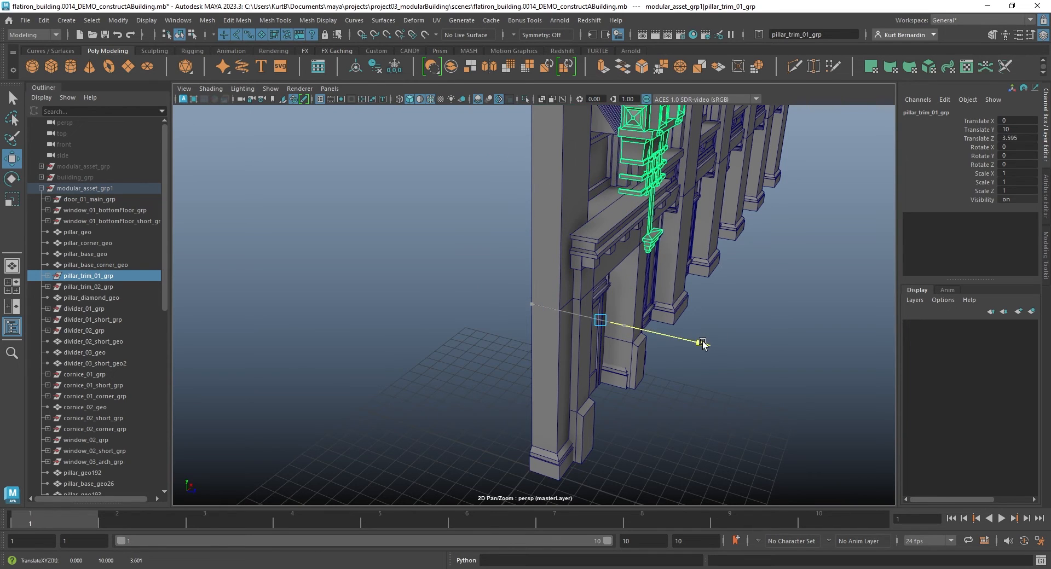
drag(702, 342, 531, 303)
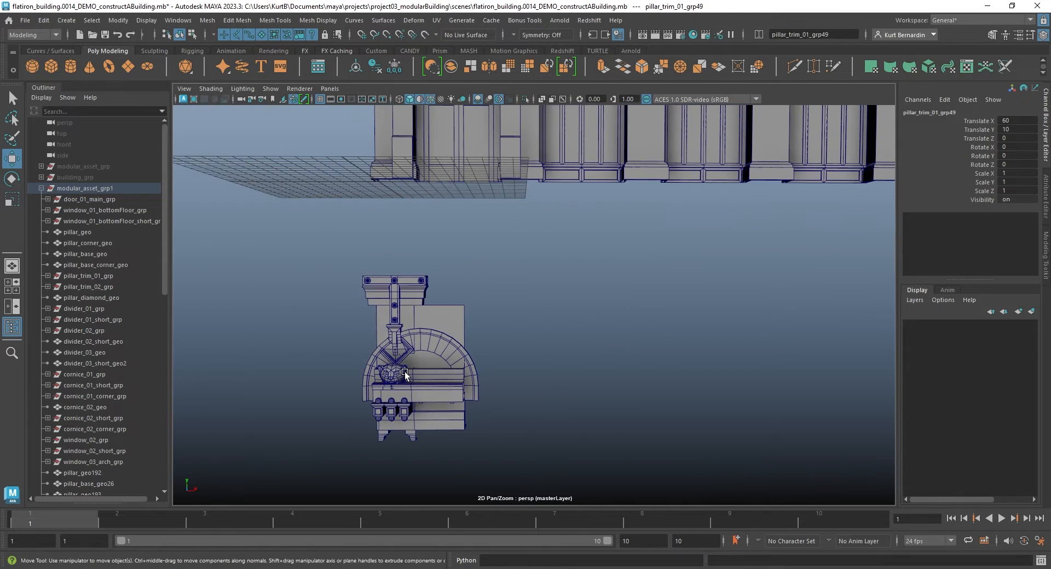
Raise cornice_01_grp to Y 20 atop the second floor
click(93, 384)
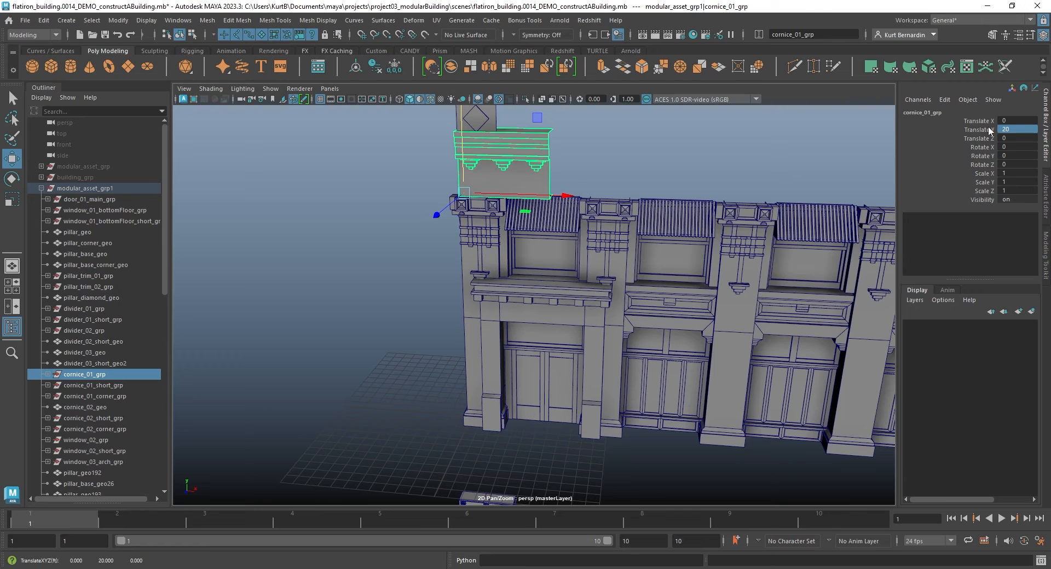
drag(567, 197, 599, 197)
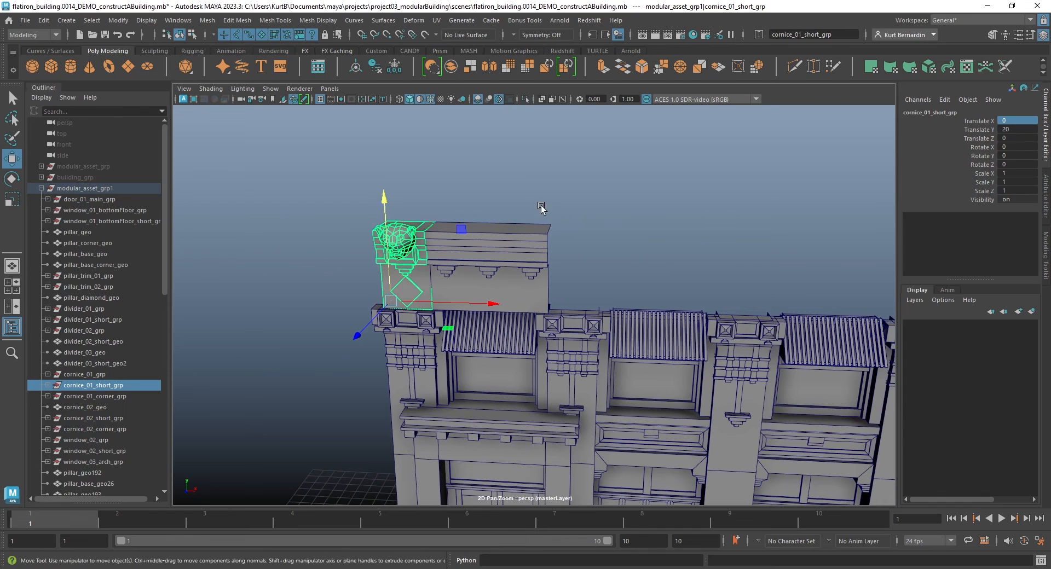
mouse_move(414, 280)
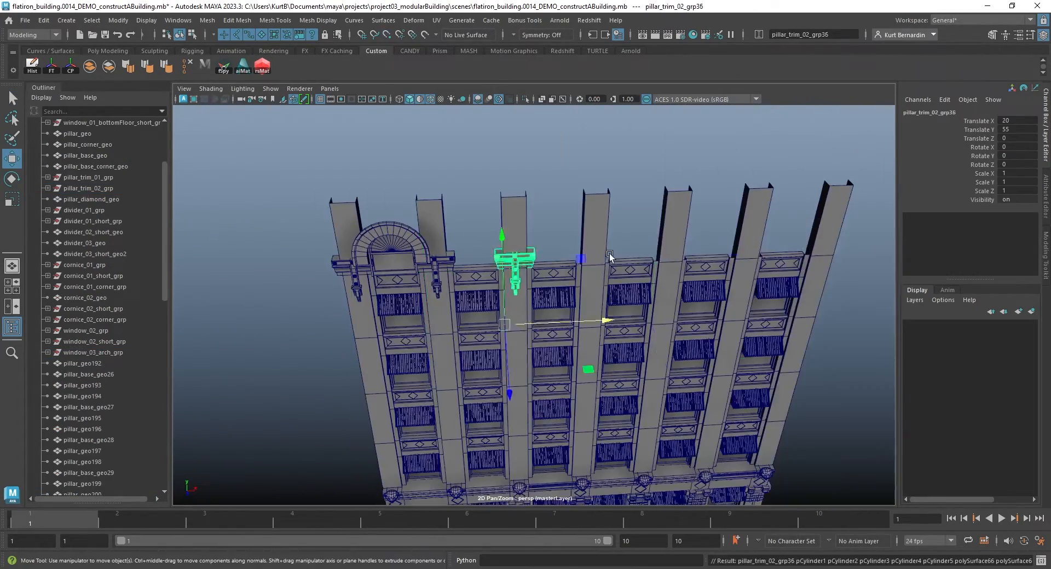
Select the top divider panel and upper cornice pieces, isolating the divider_03 row to align it
click(93, 341)
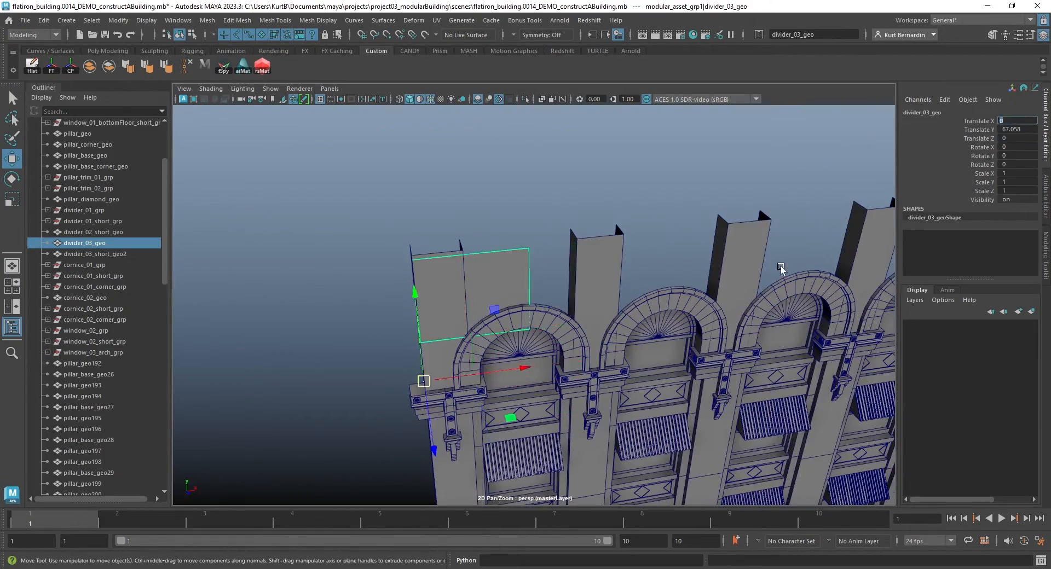
click(94, 308)
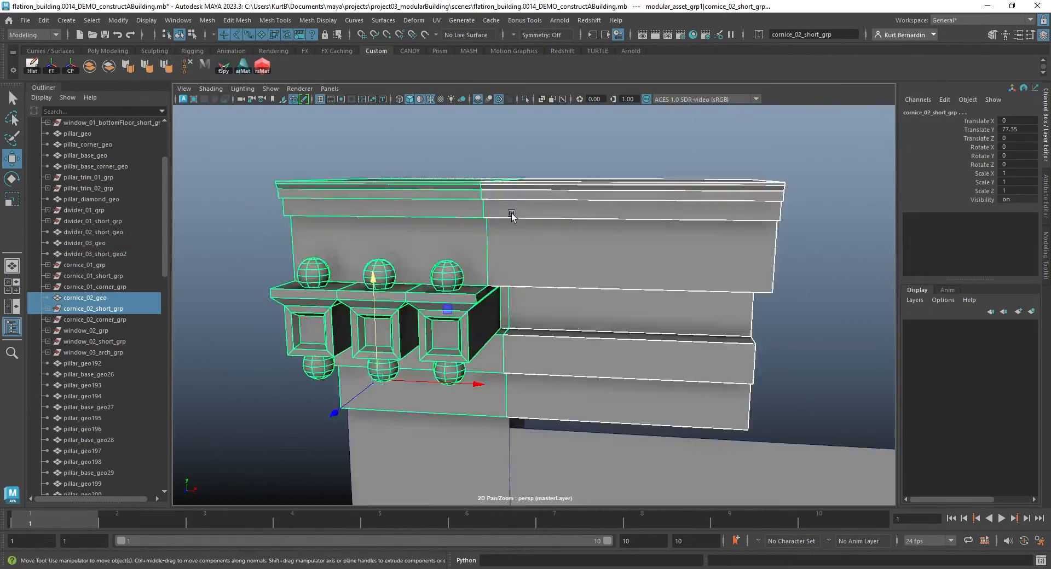
click(83, 242)
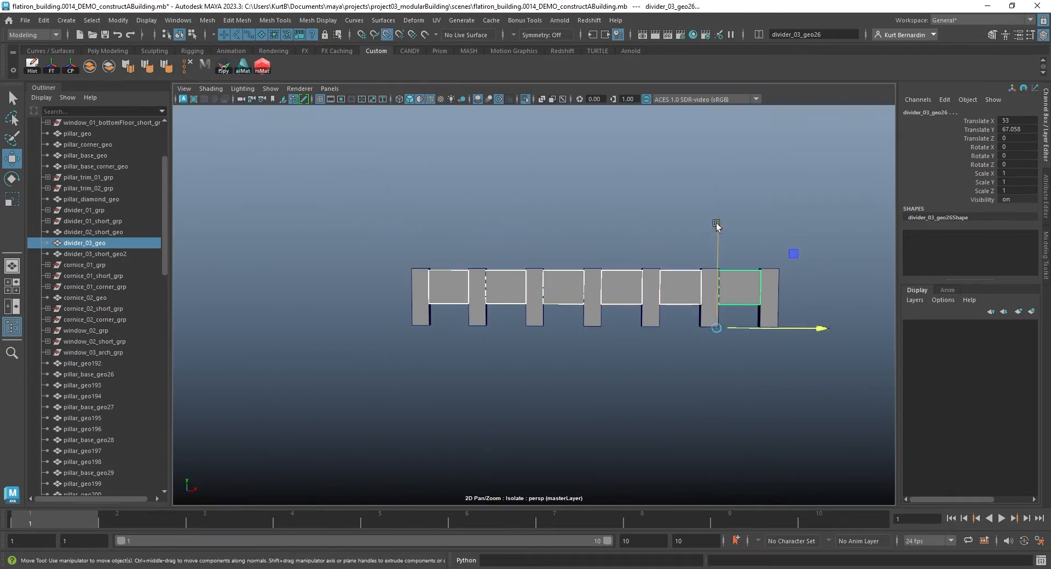